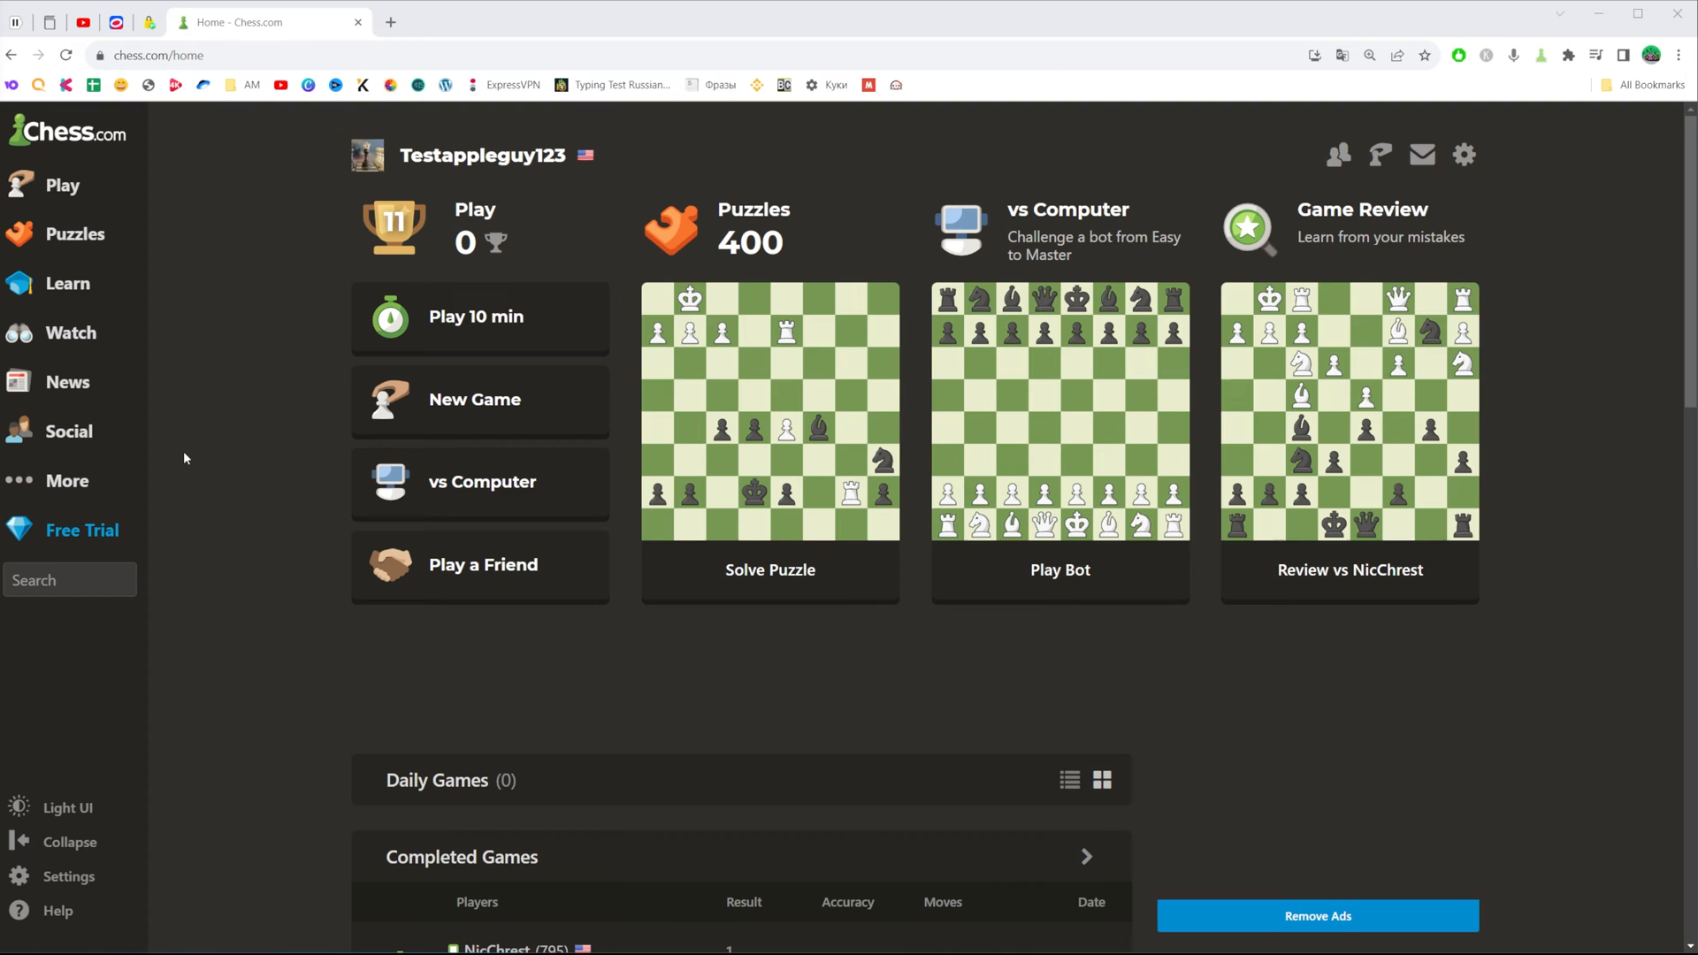
{"action": "mouse_move", "coordinate": [331, 241]}
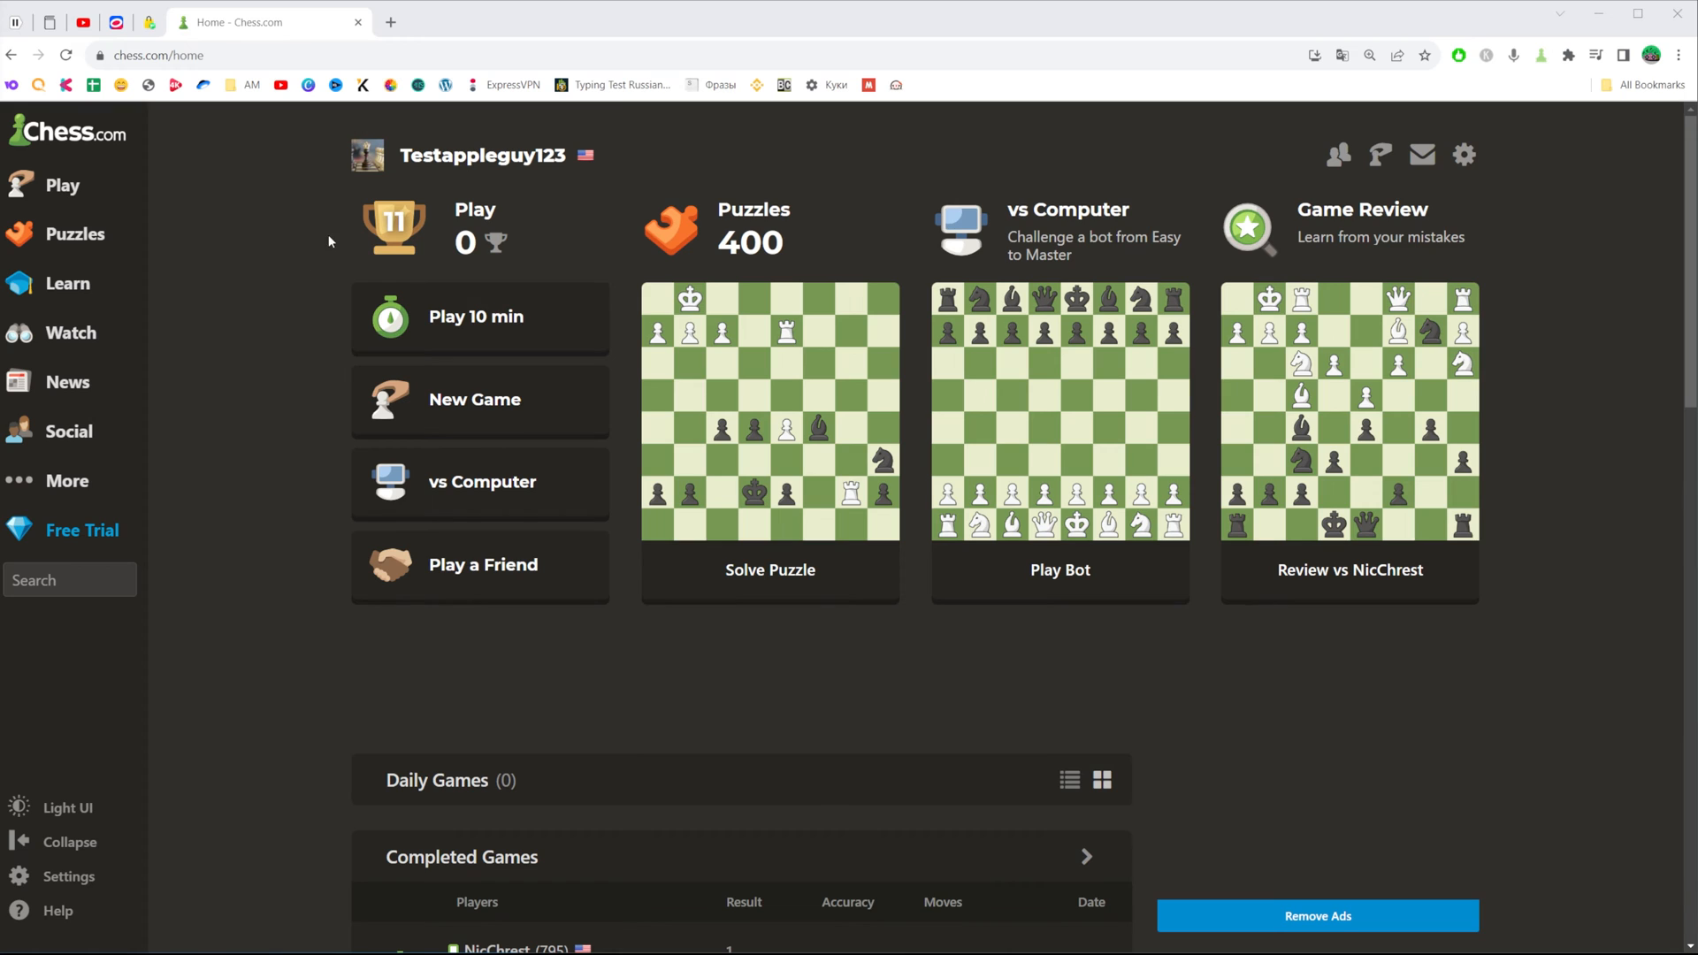
{"action": "mouse_move", "coordinate": [265, 179]}
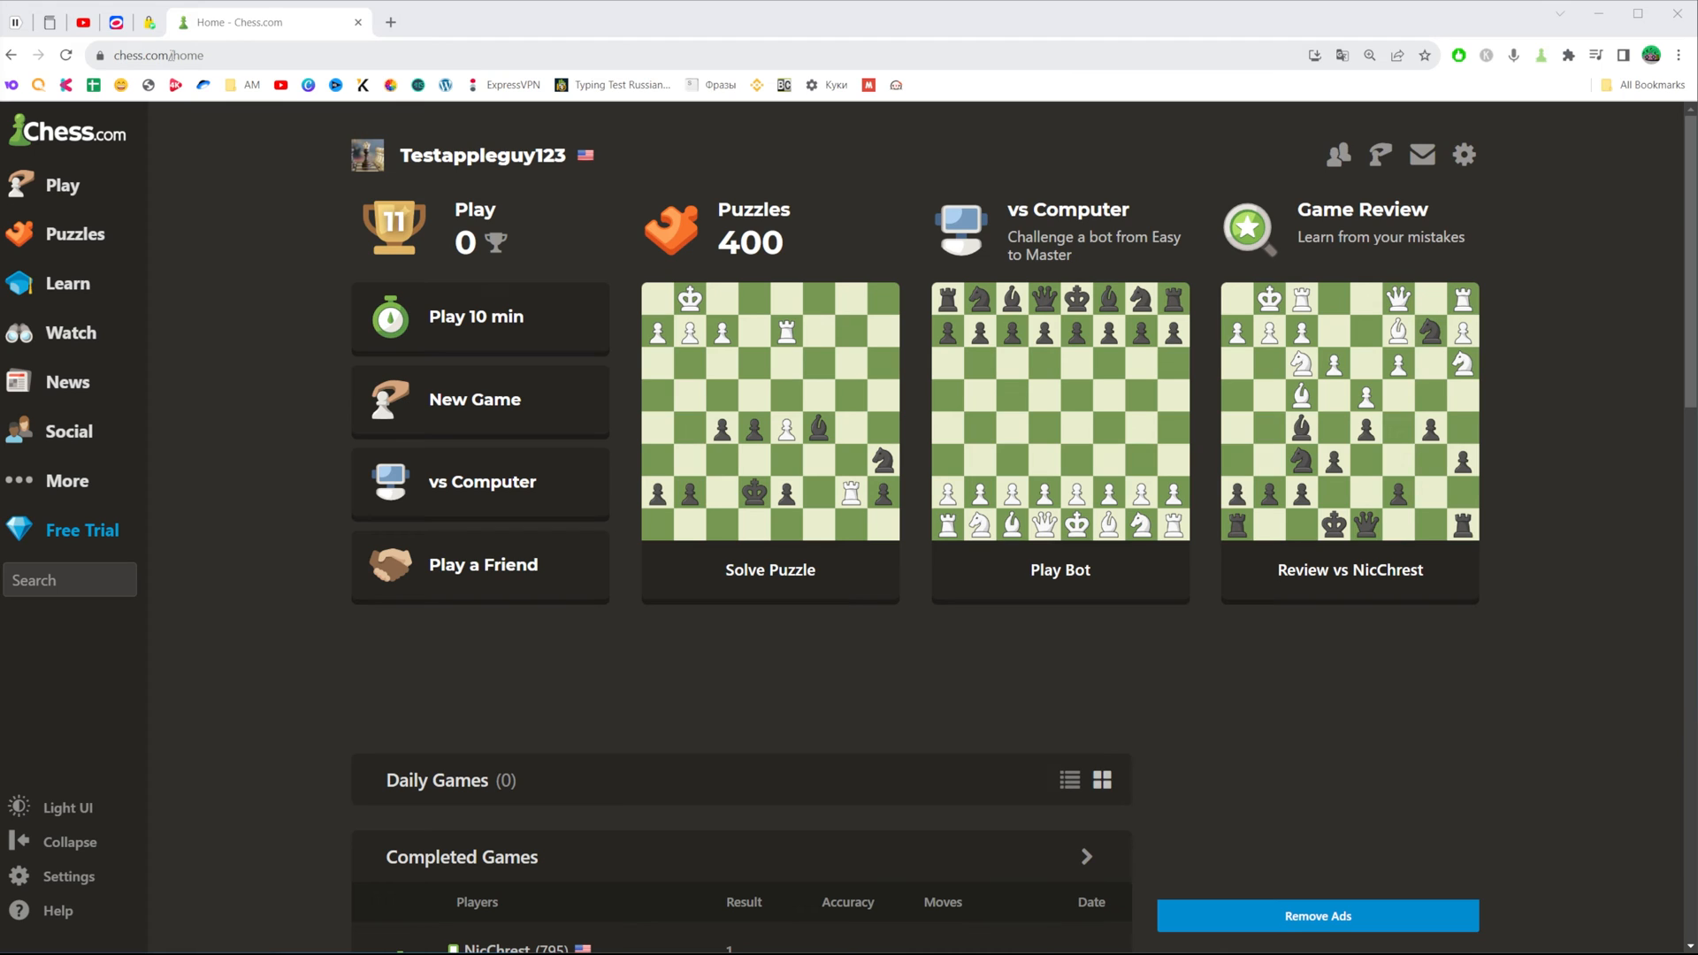
{"action": "mouse_move", "coordinate": [460, 131]}
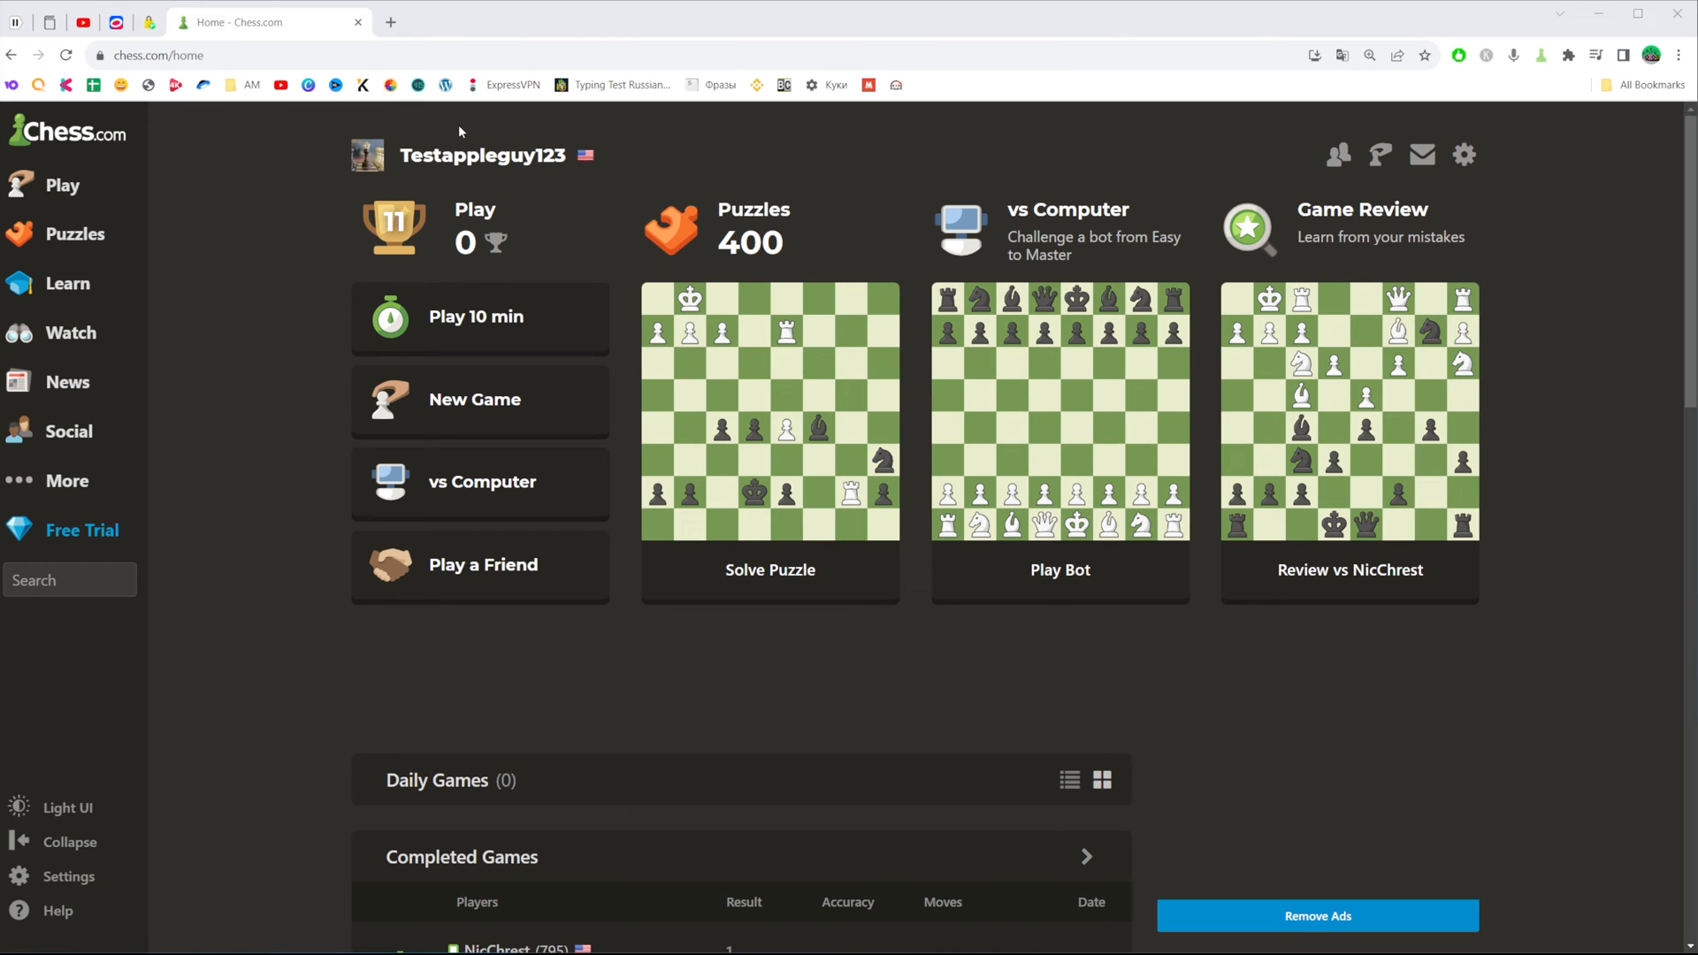
{"action": "mouse_move", "coordinate": [393, 195]}
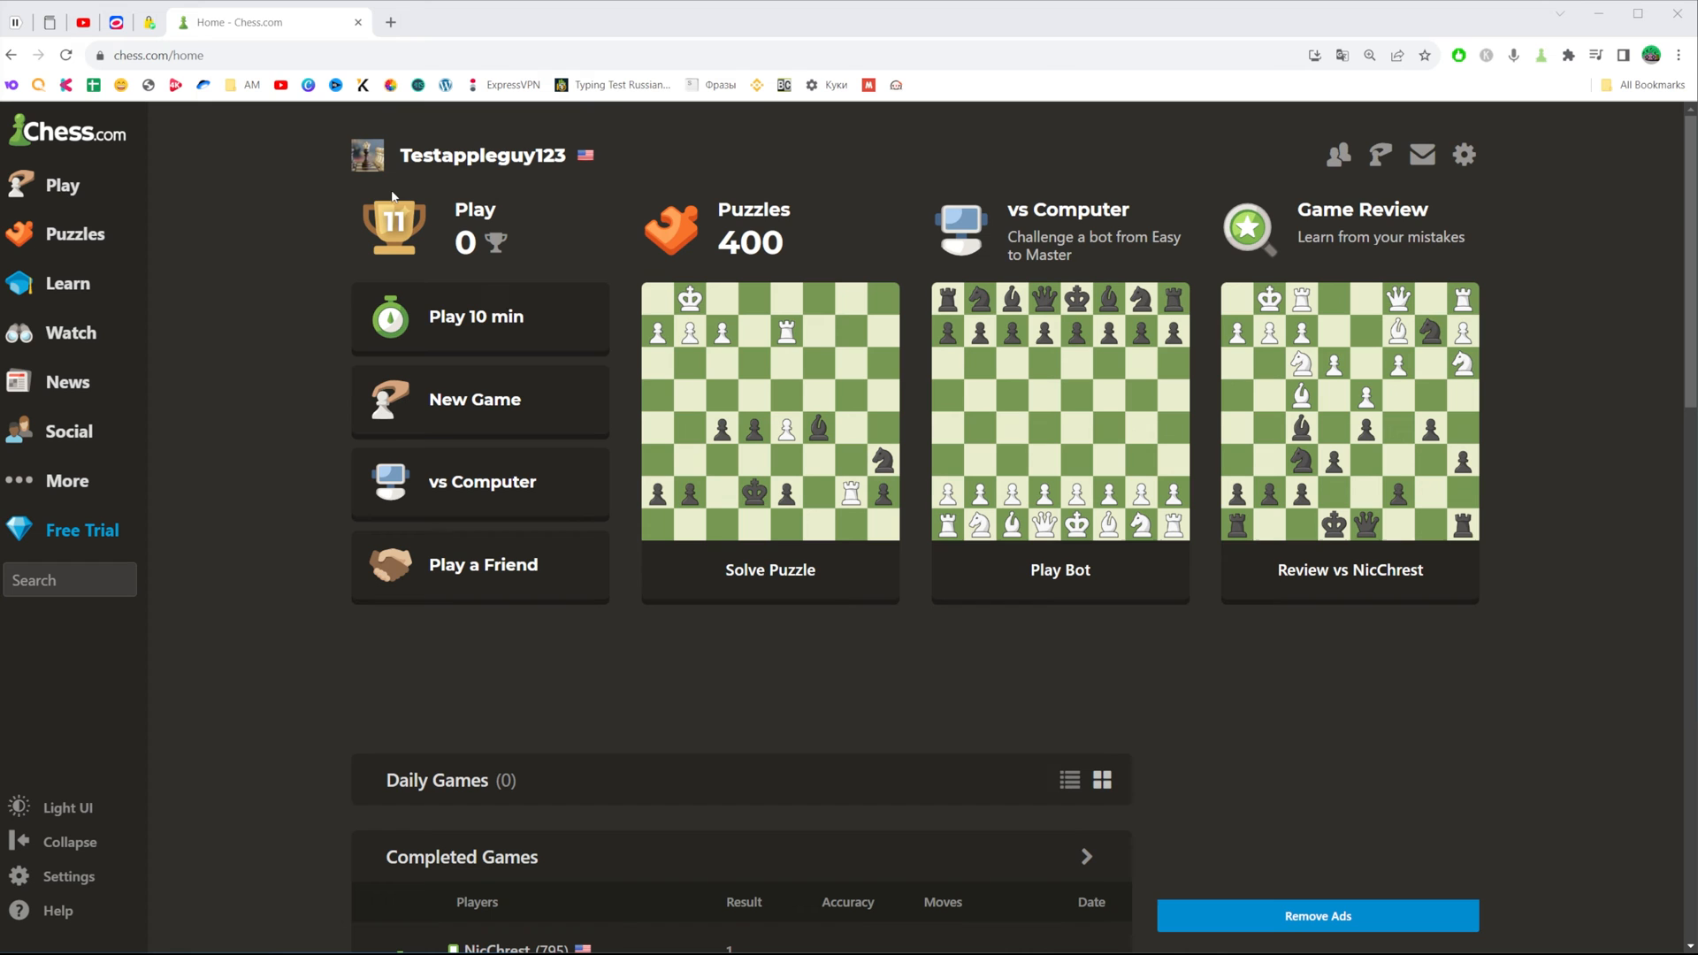
{"action": "scroll", "scroll_direction": "down", "scroll_amount": 3}
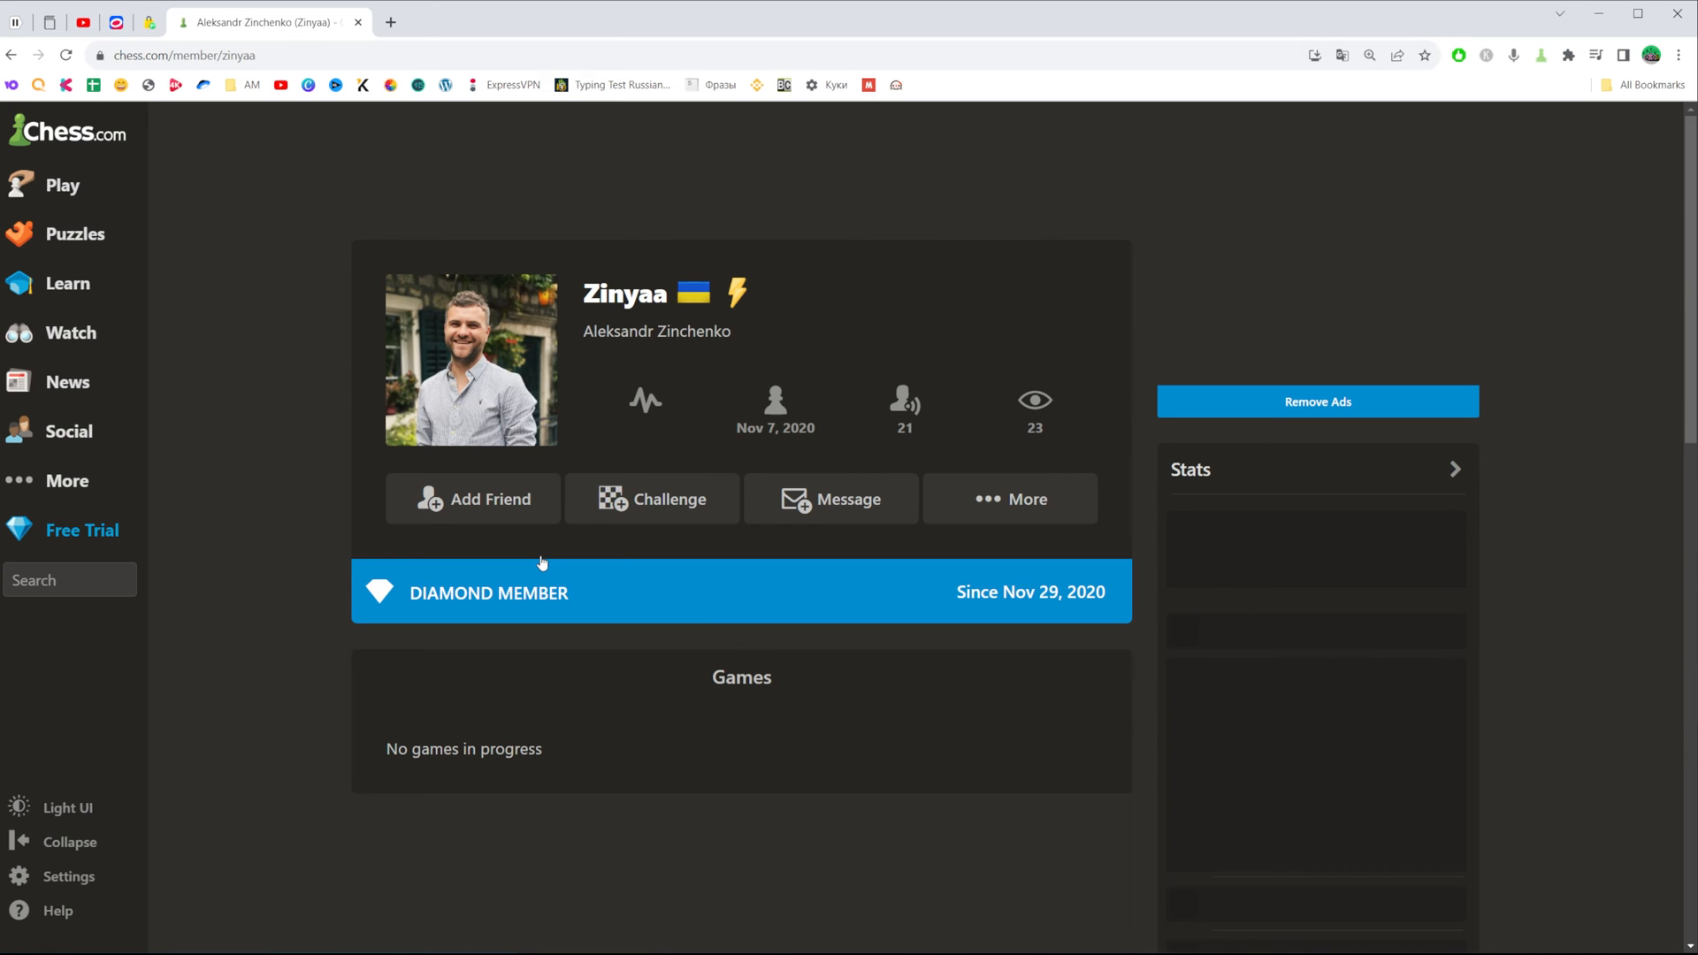
{"action": "left_click", "coordinate": [1010, 499]}
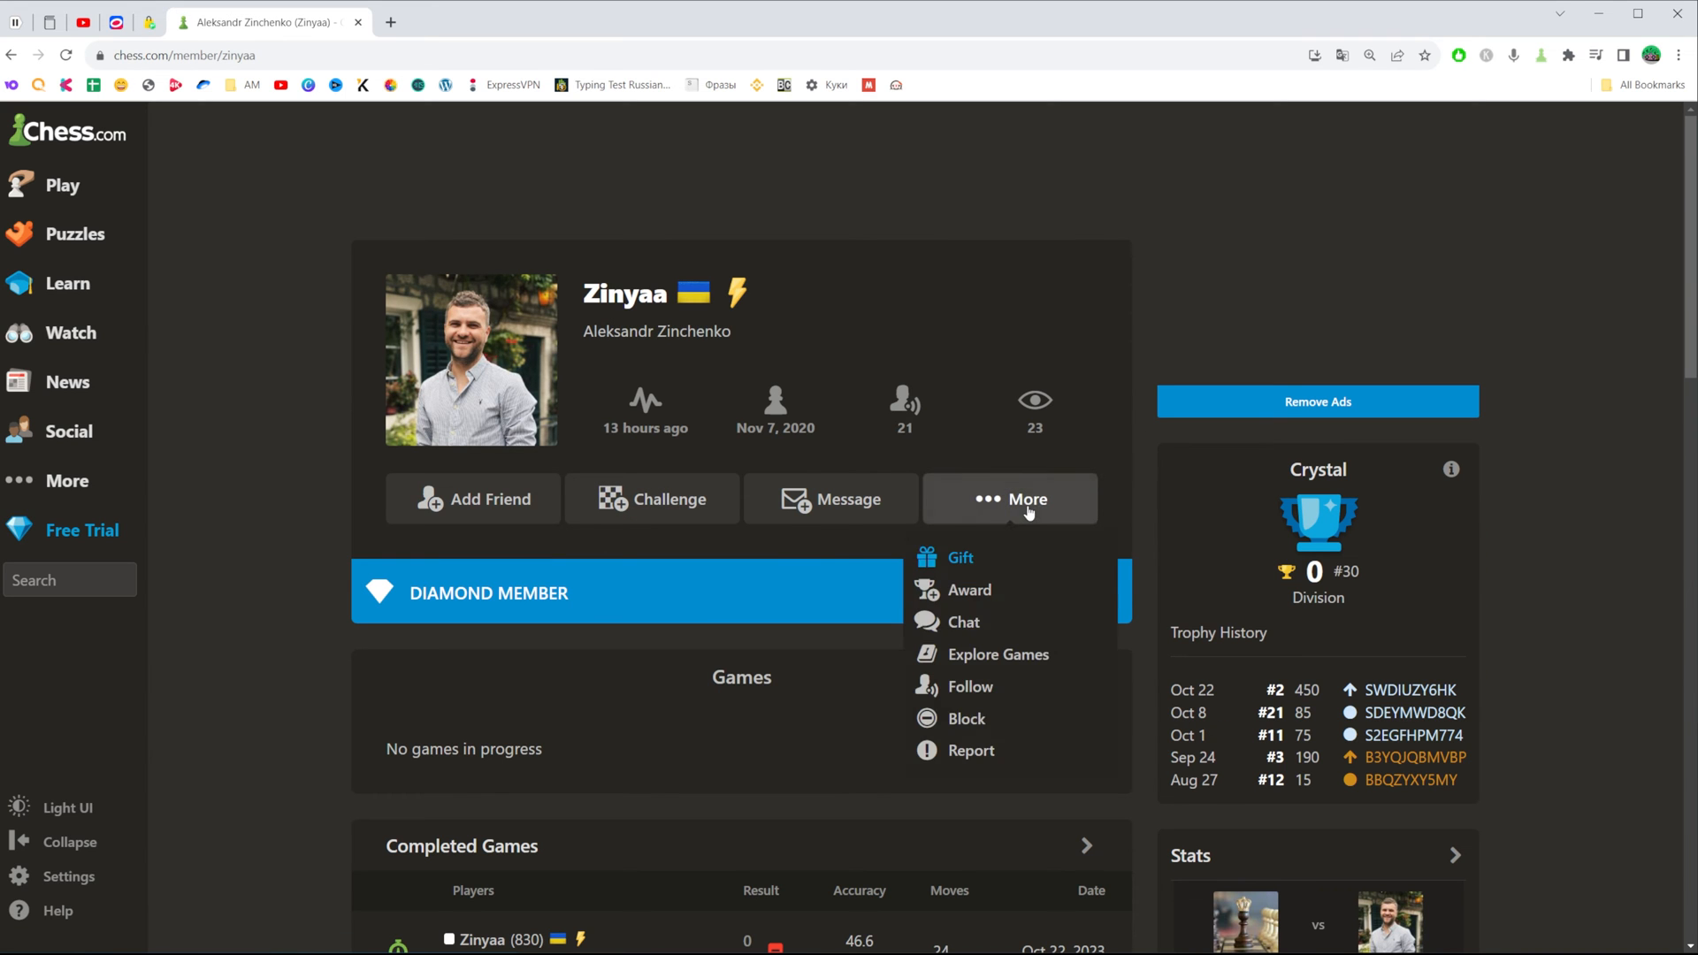
{"action": "left_click", "coordinate": [966, 718]}
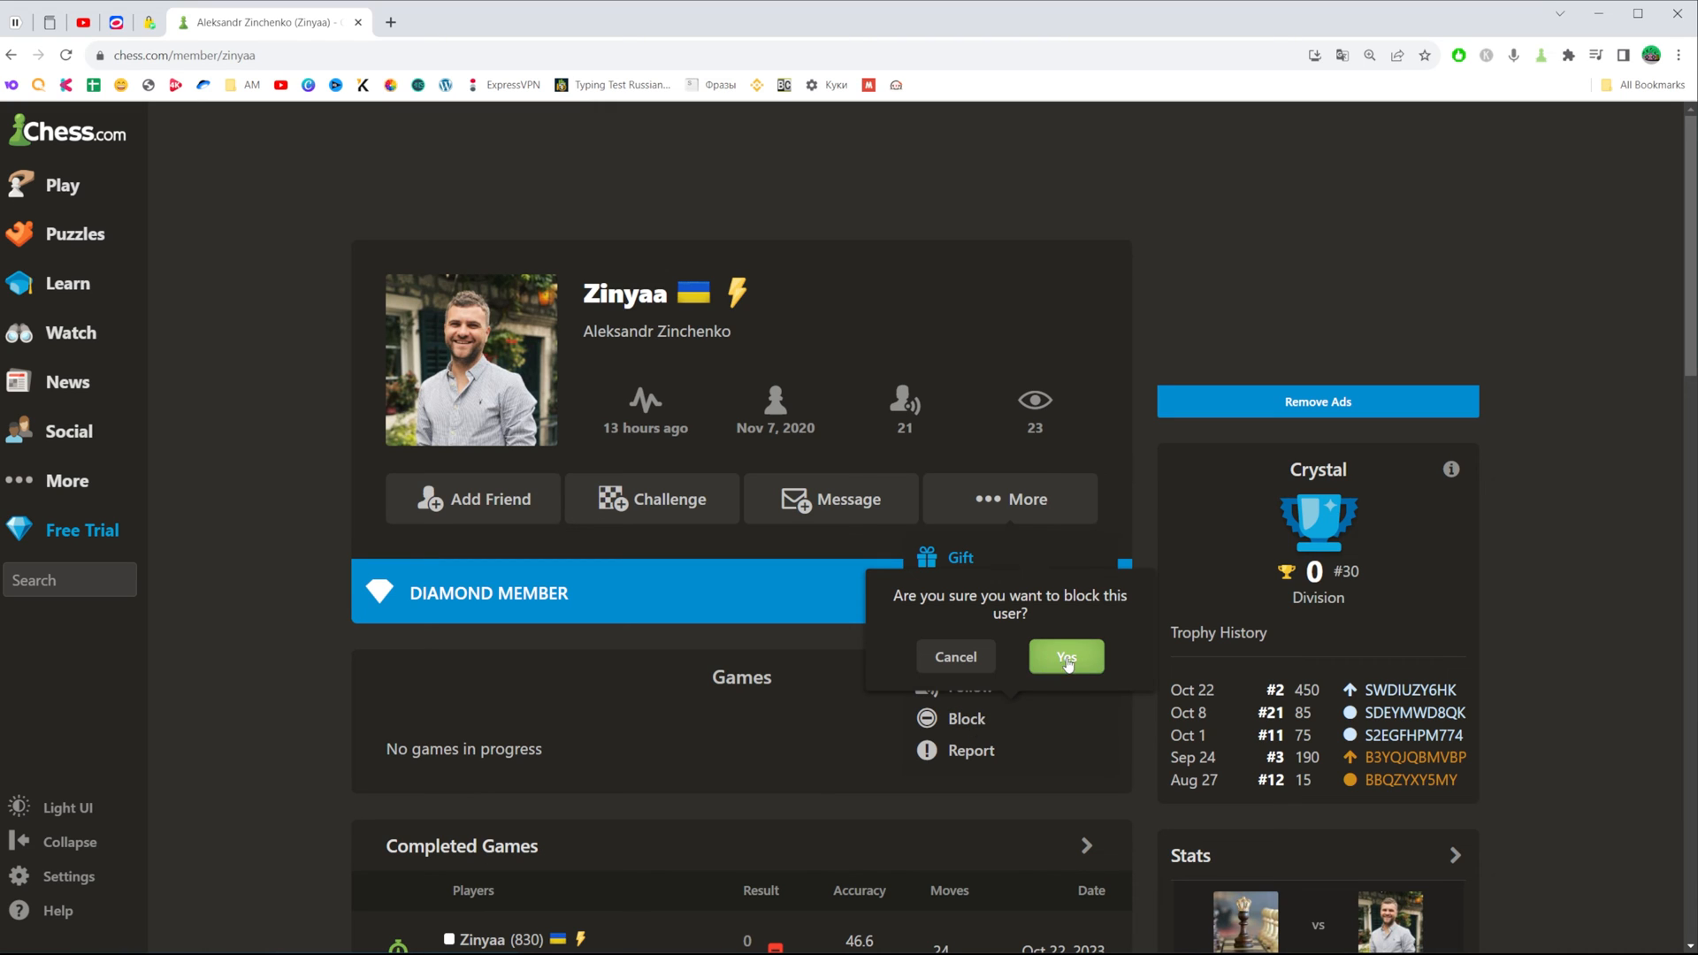
{"action": "left_click", "coordinate": [1065, 656]}
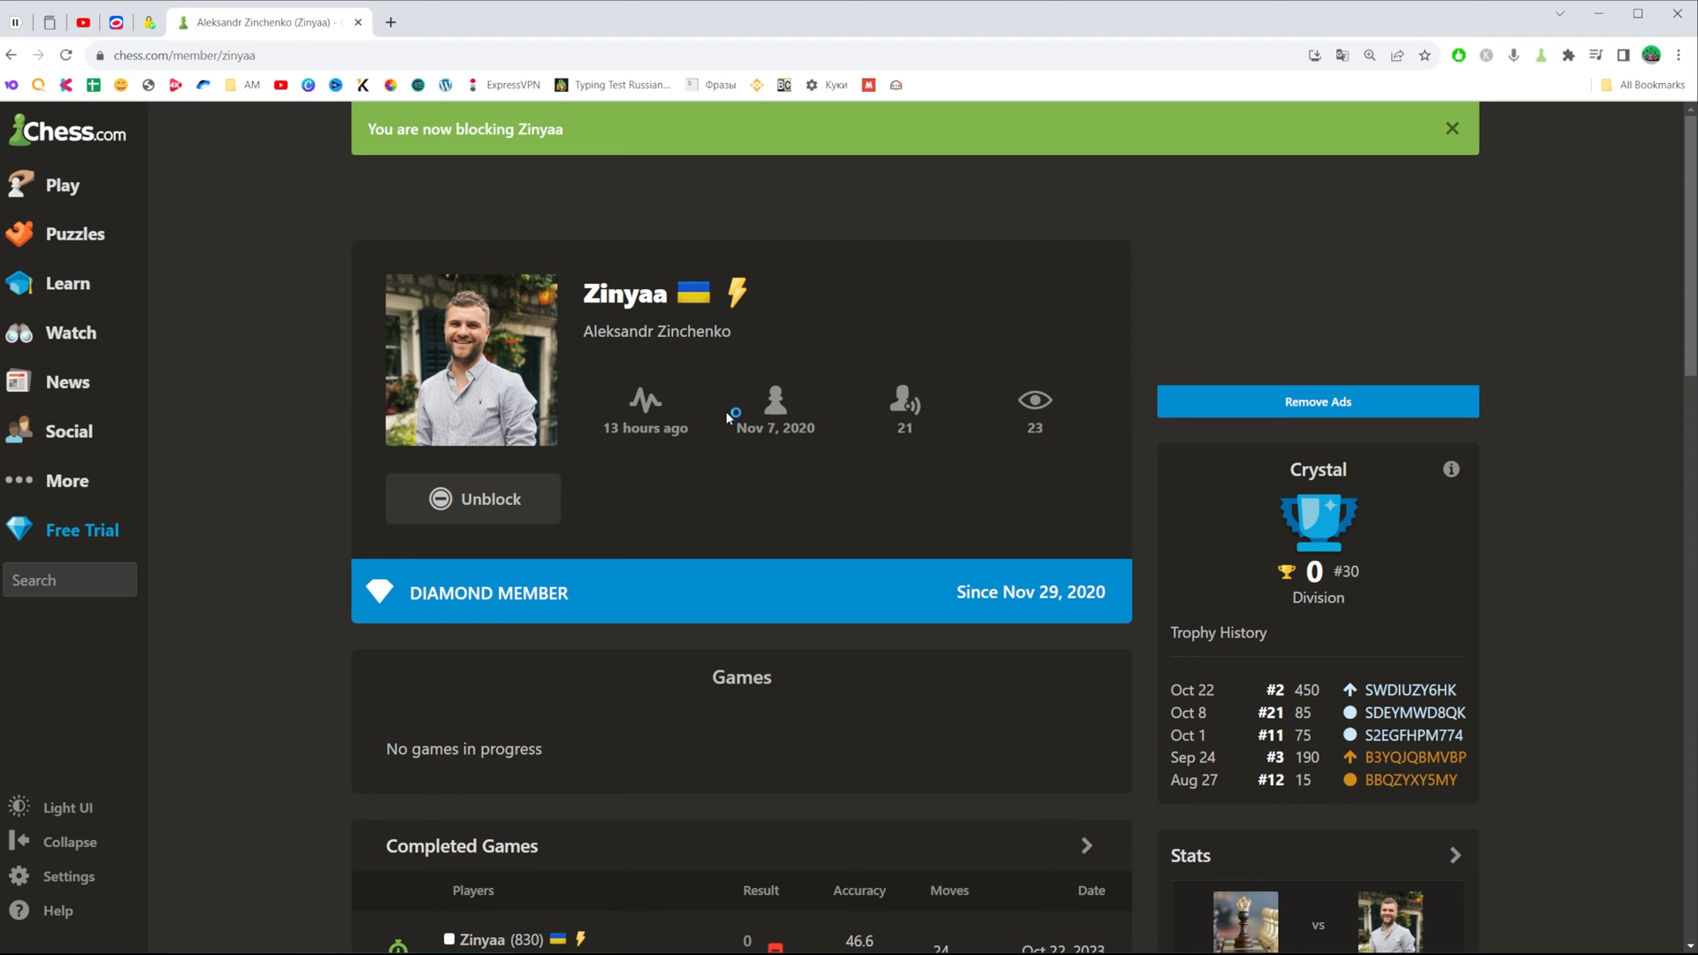
{"action": "left_click", "coordinate": [1450, 128]}
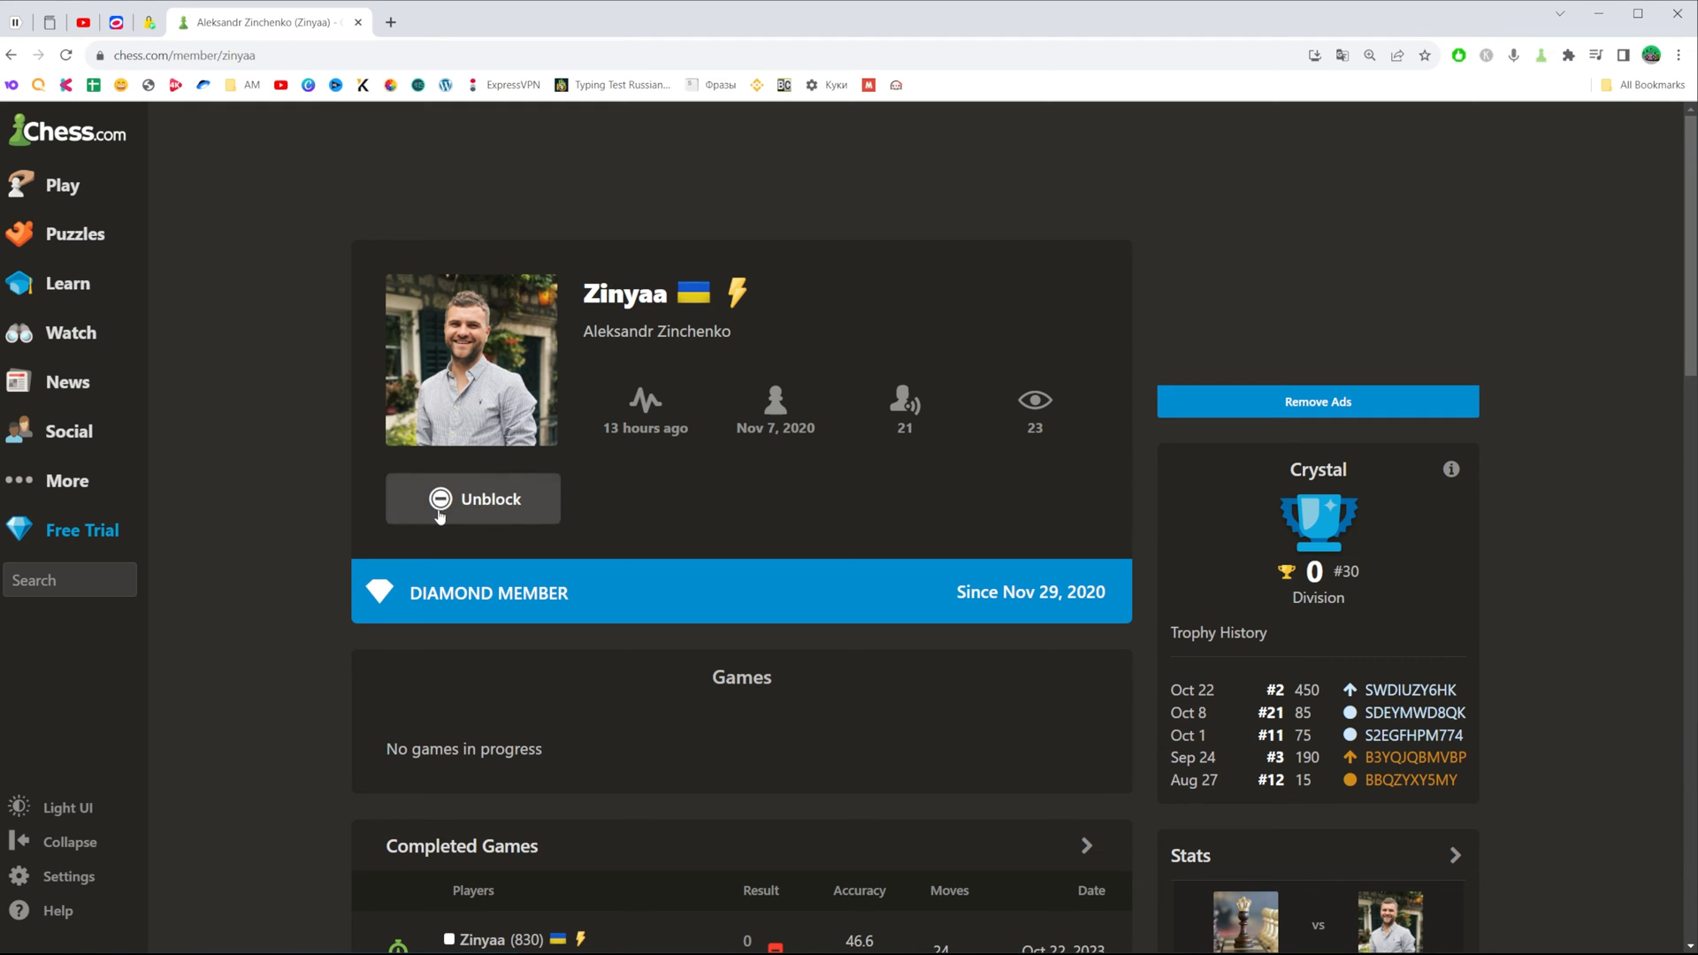
{"action": "mouse_move", "coordinate": [390, 527]}
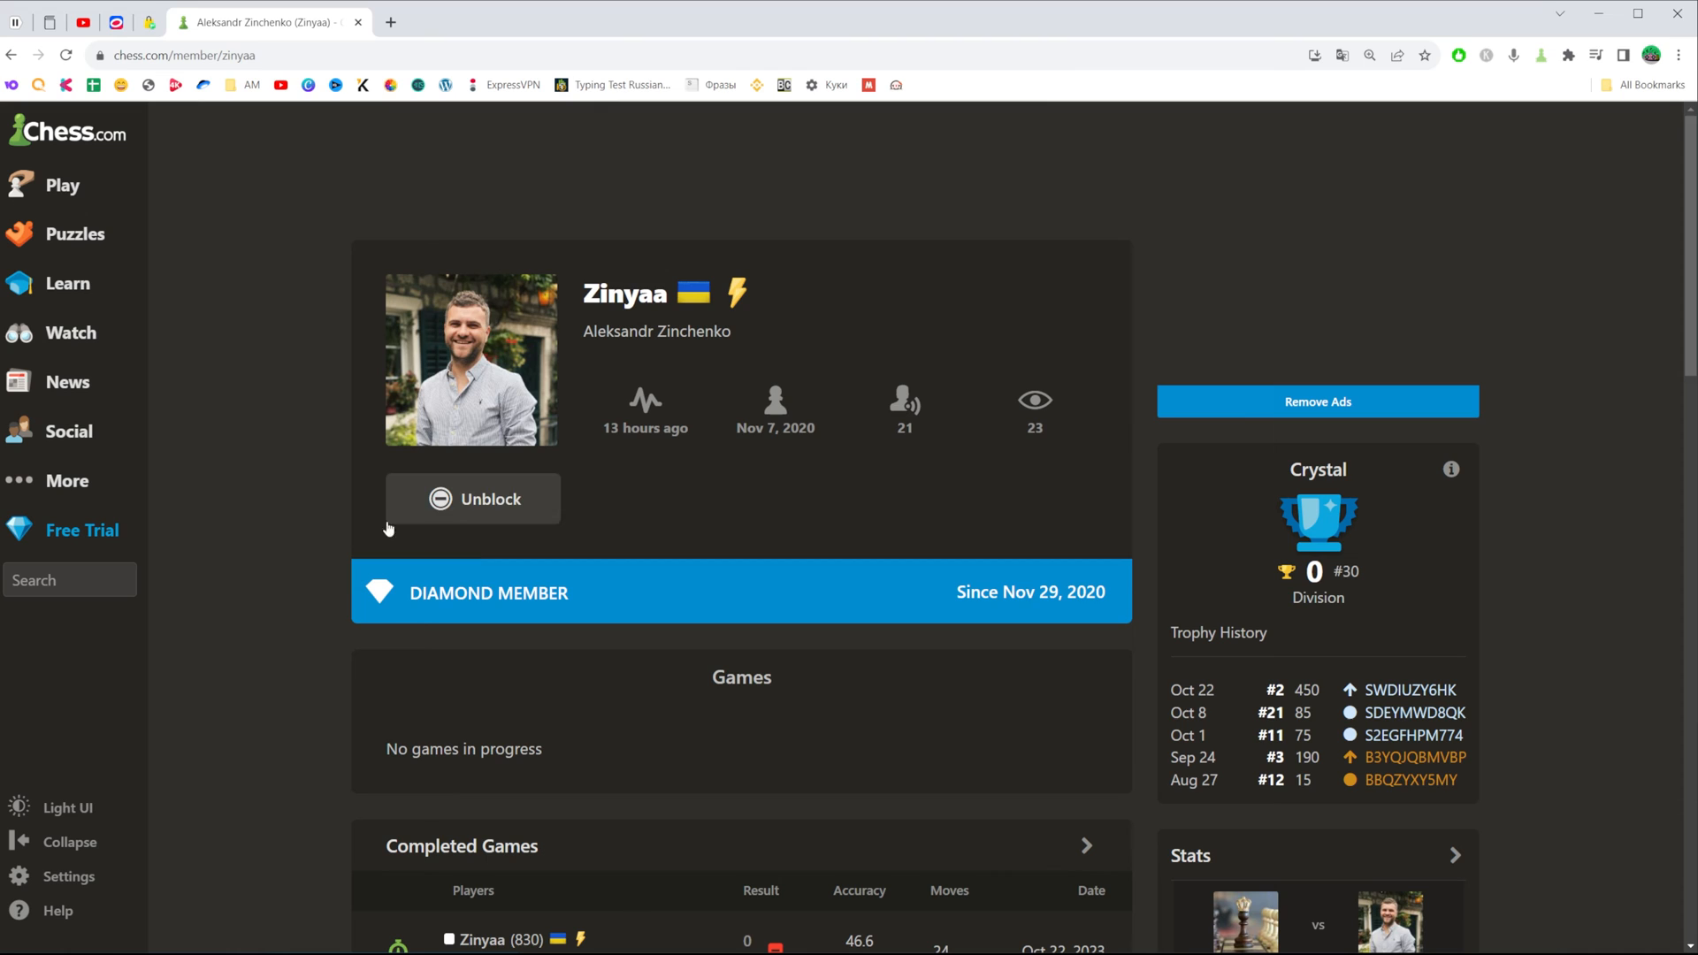
{"action": "mouse_move", "coordinate": [347, 382]}
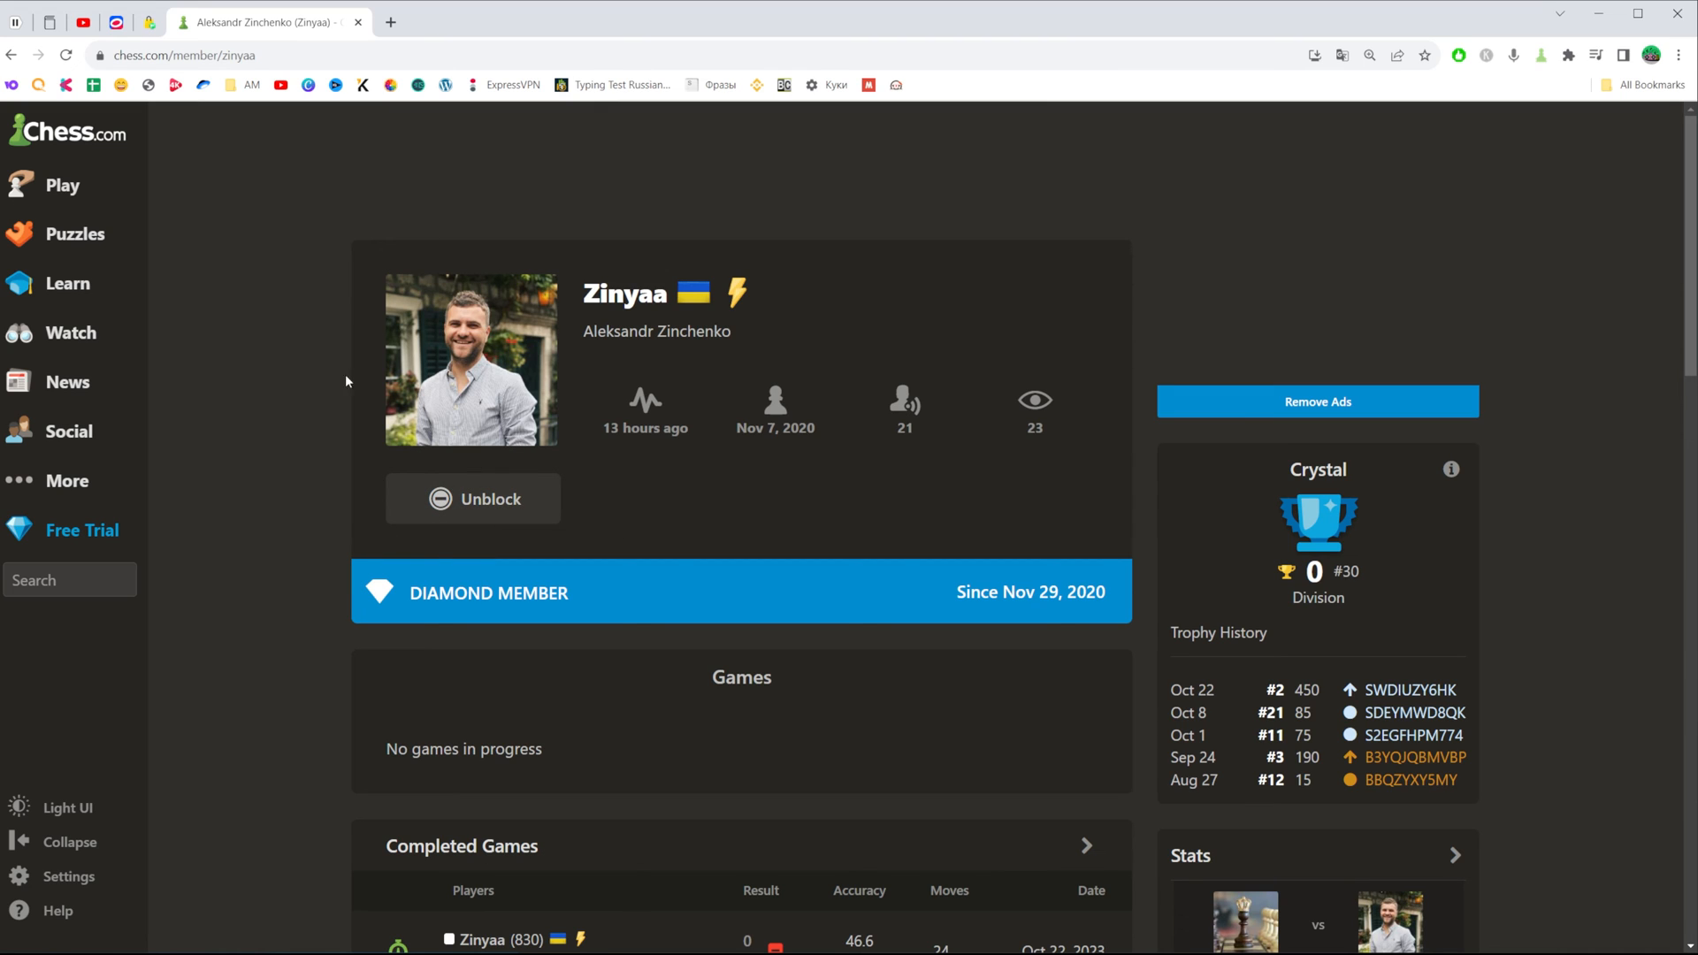
{"action": "mouse_move", "coordinate": [633, 543]}
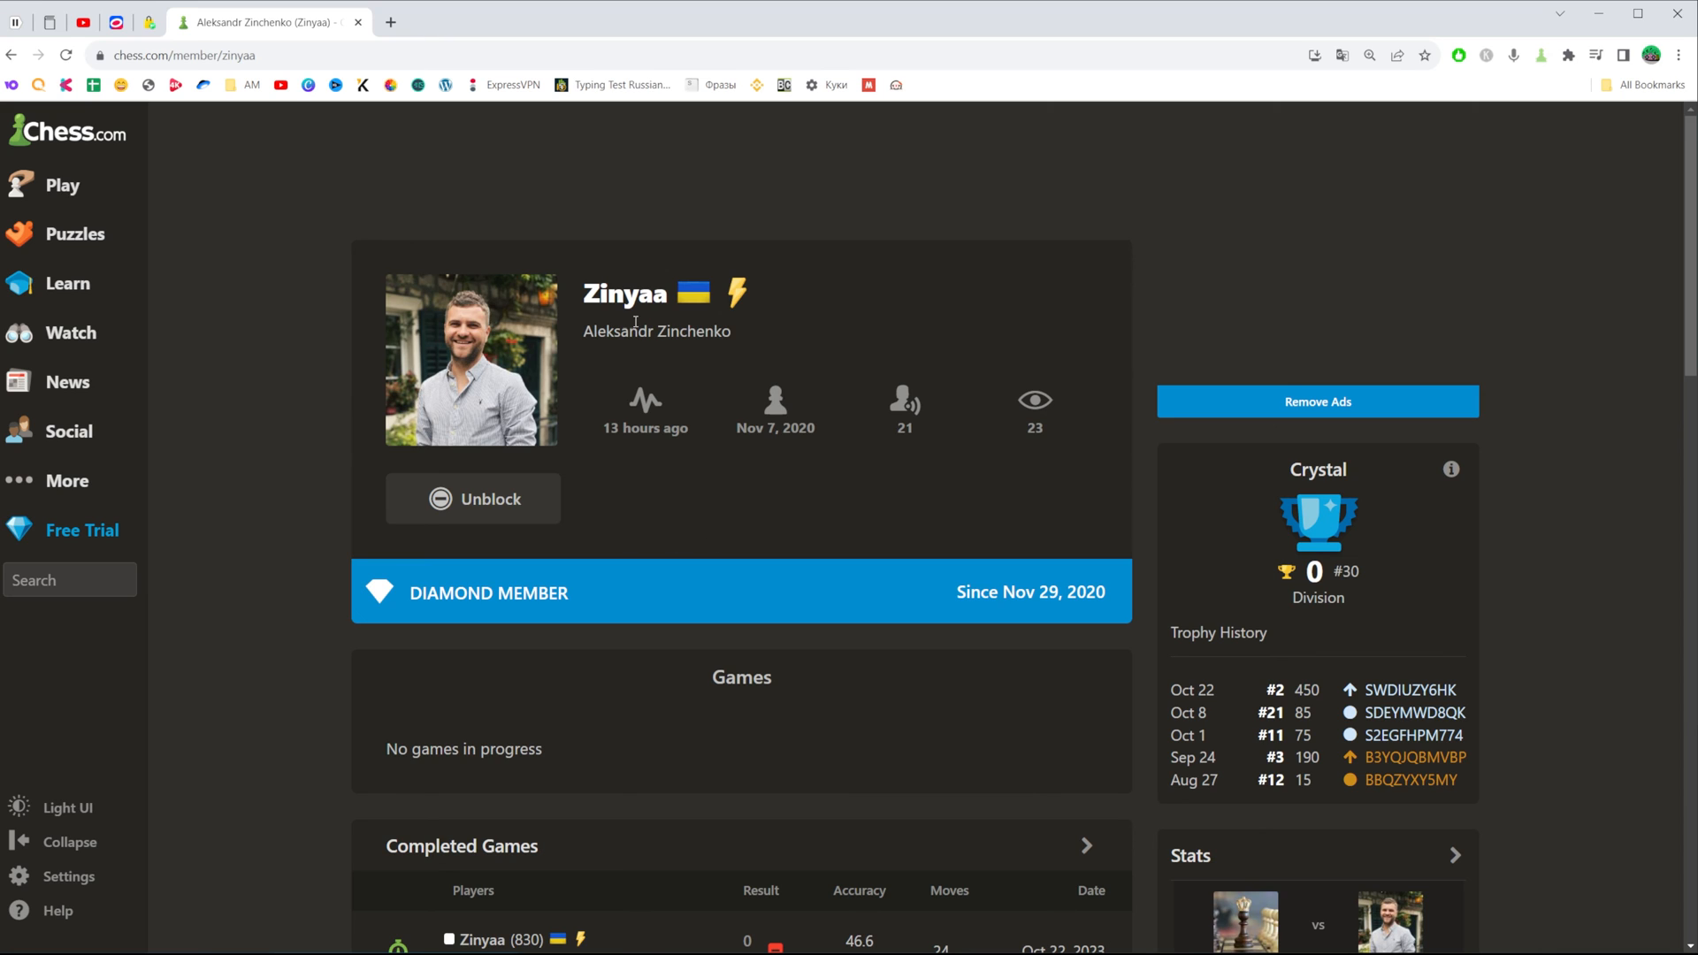
{"action": "double_click", "coordinate": [626, 293]}
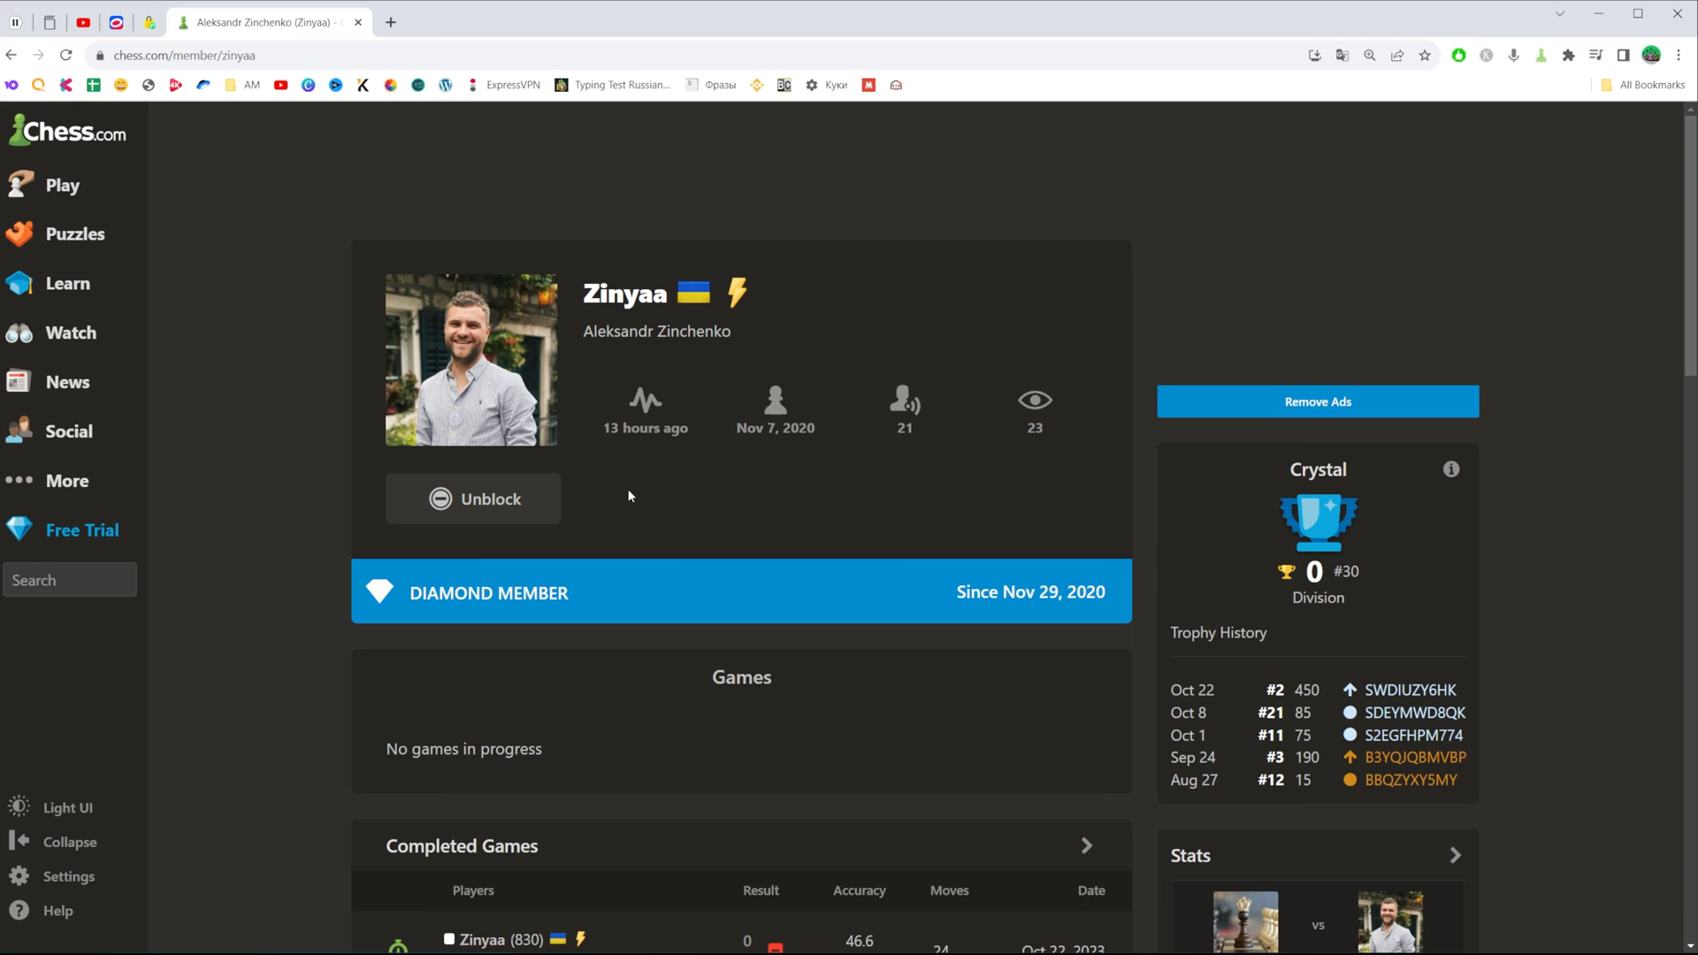
{"action": "mouse_move", "coordinate": [238, 649]}
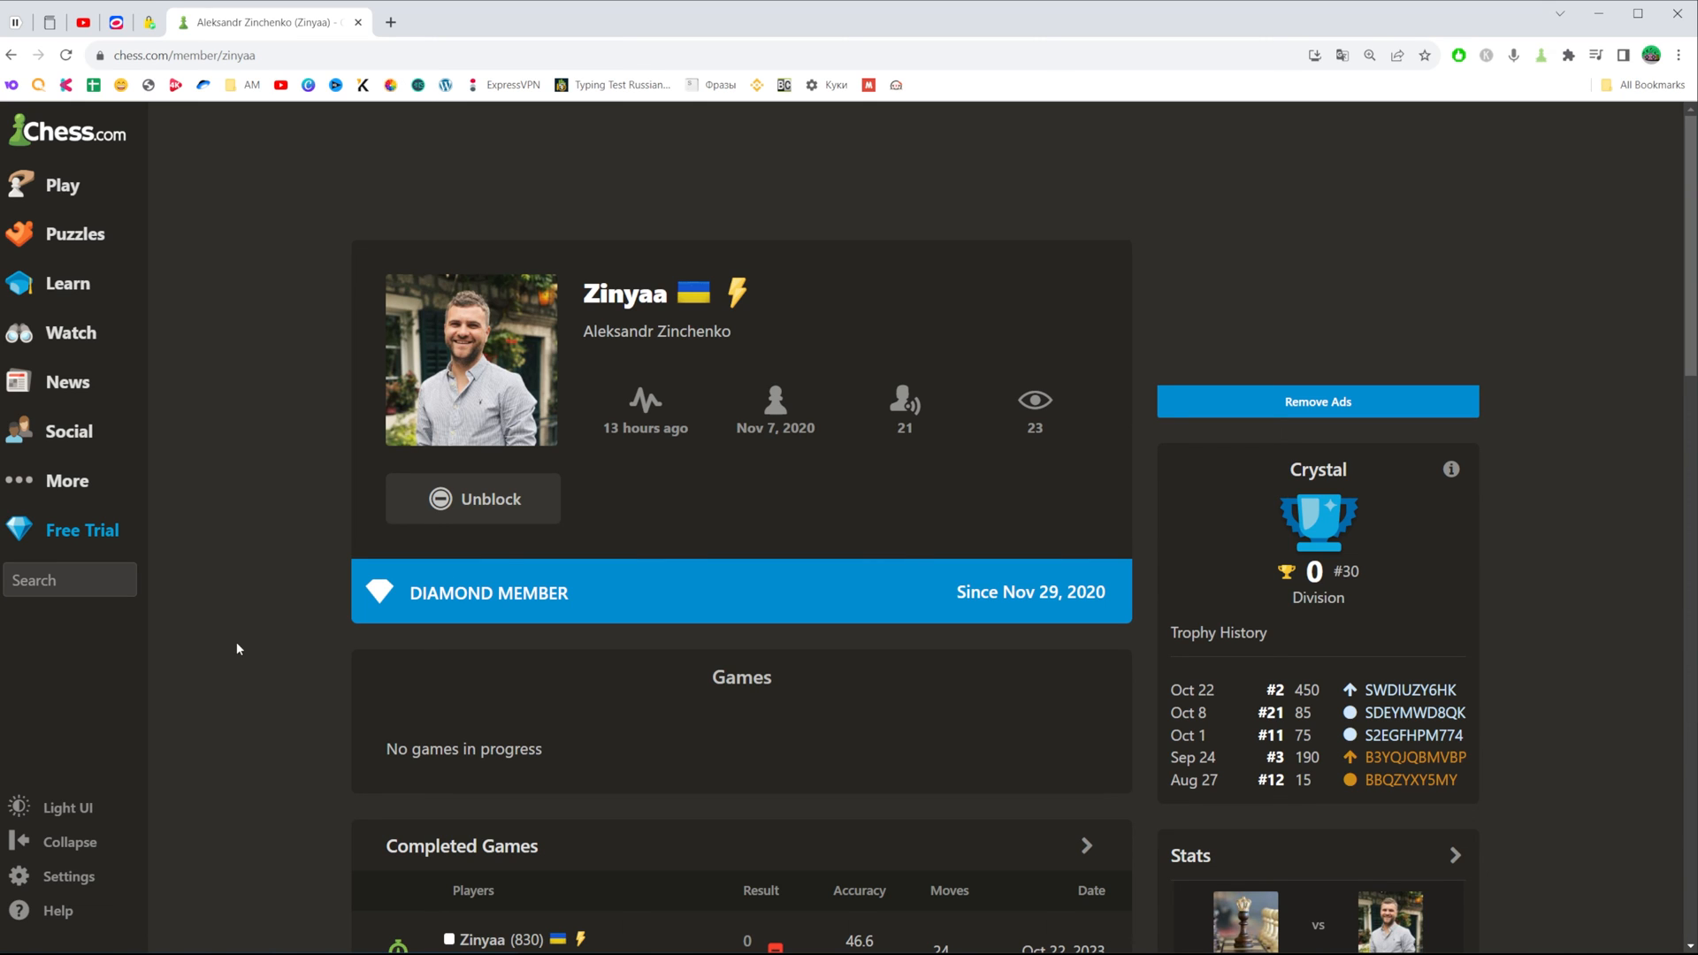
{"action": "left_click", "coordinate": [64, 876]}
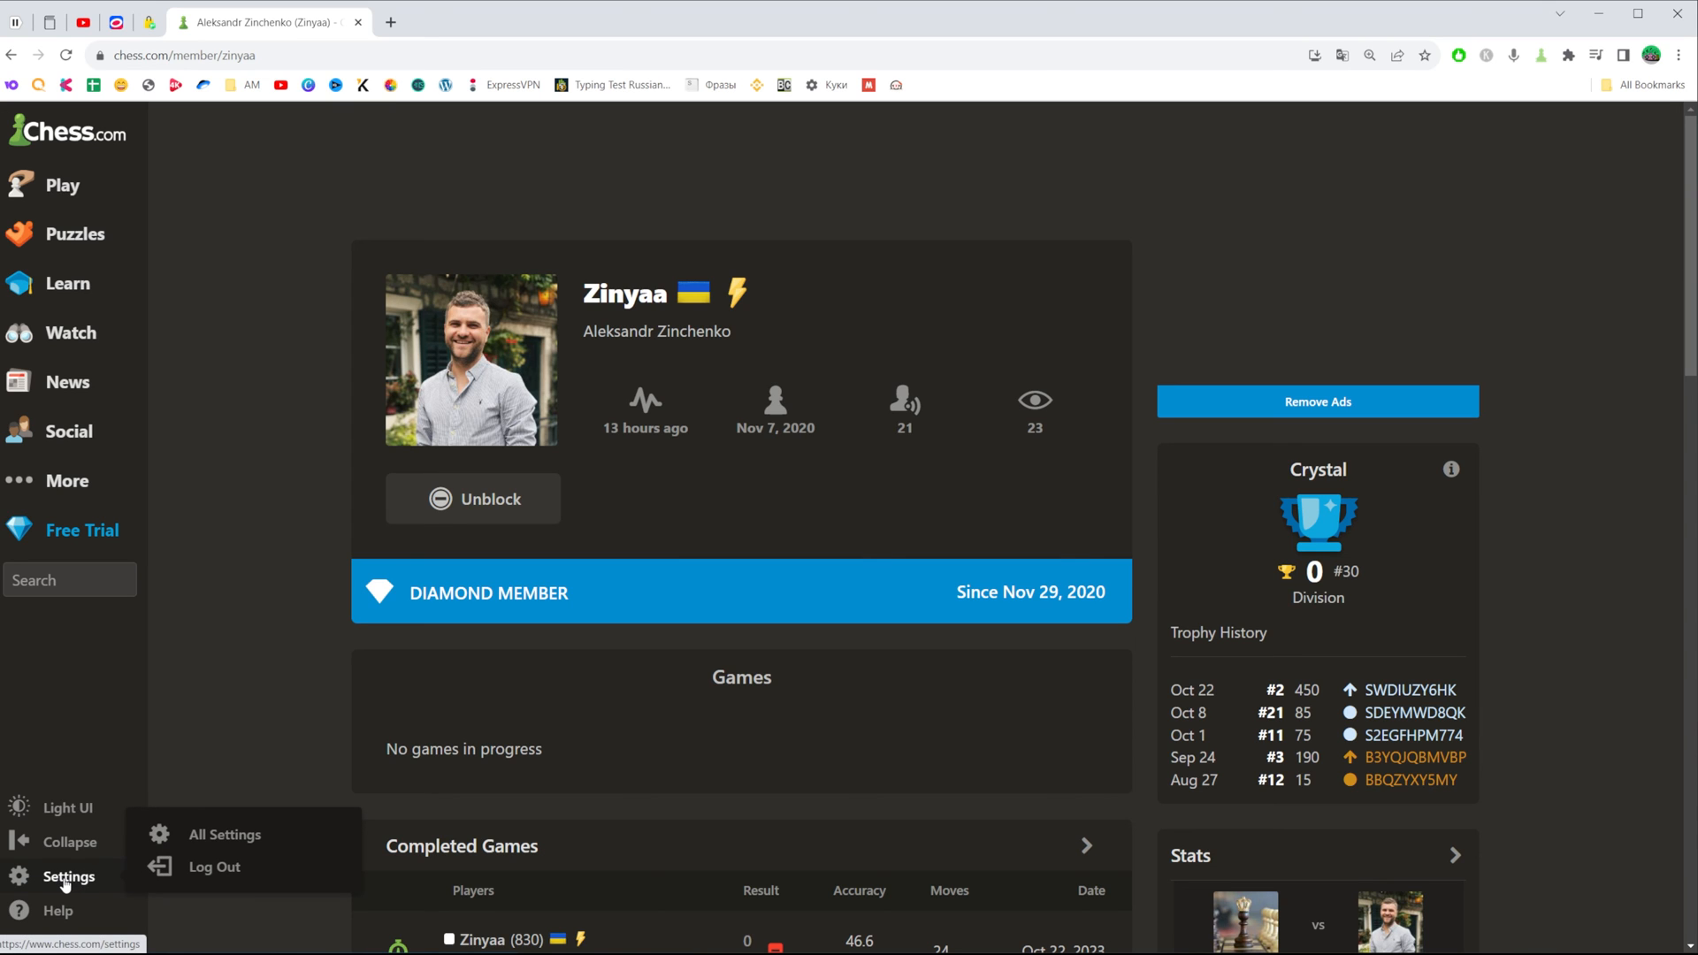
{"action": "left_click", "coordinate": [225, 835]}
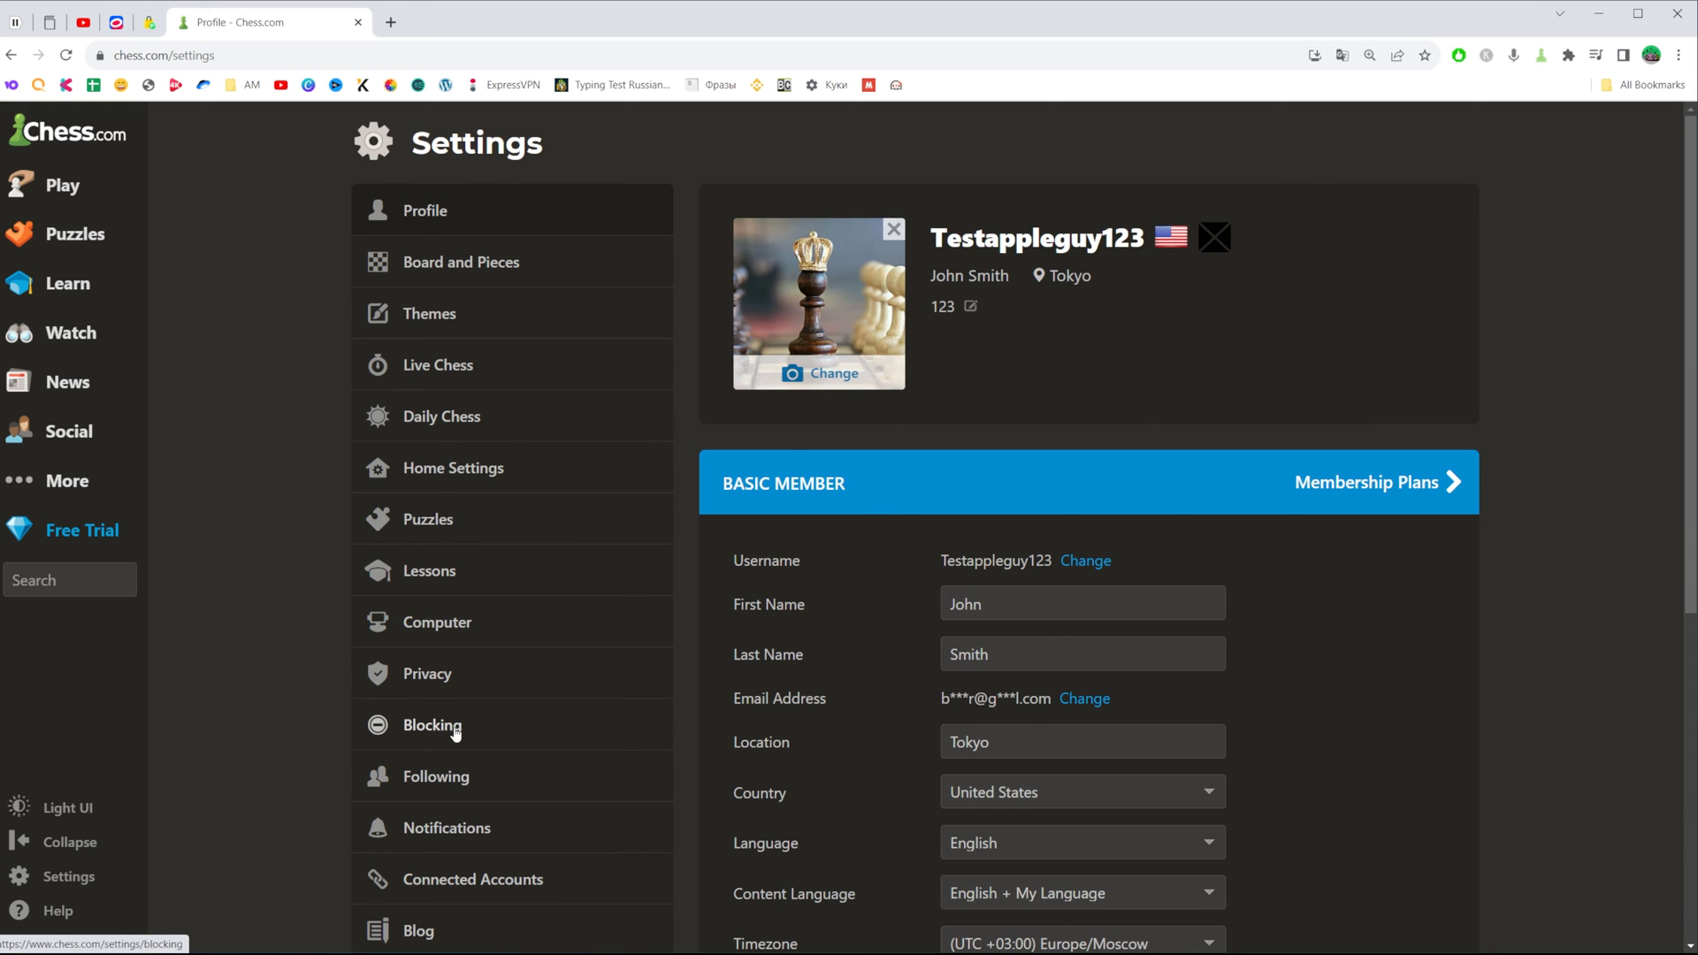
{"action": "left_click", "coordinate": [432, 725]}
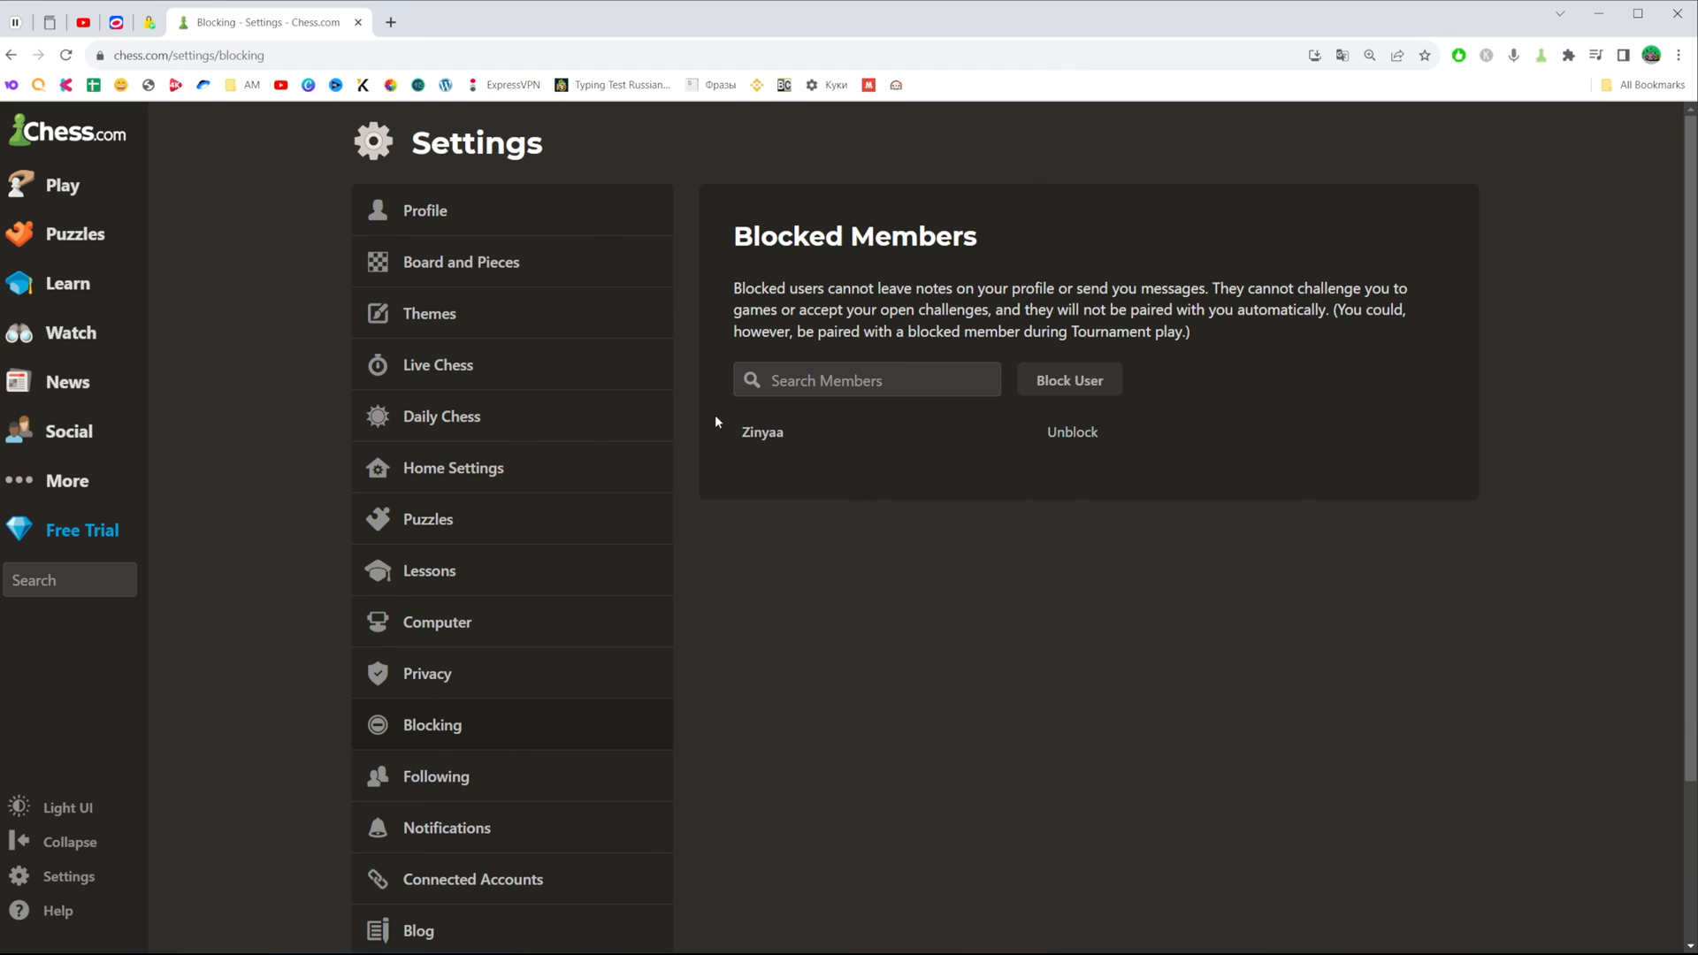
{"action": "mouse_move", "coordinate": [743, 449]}
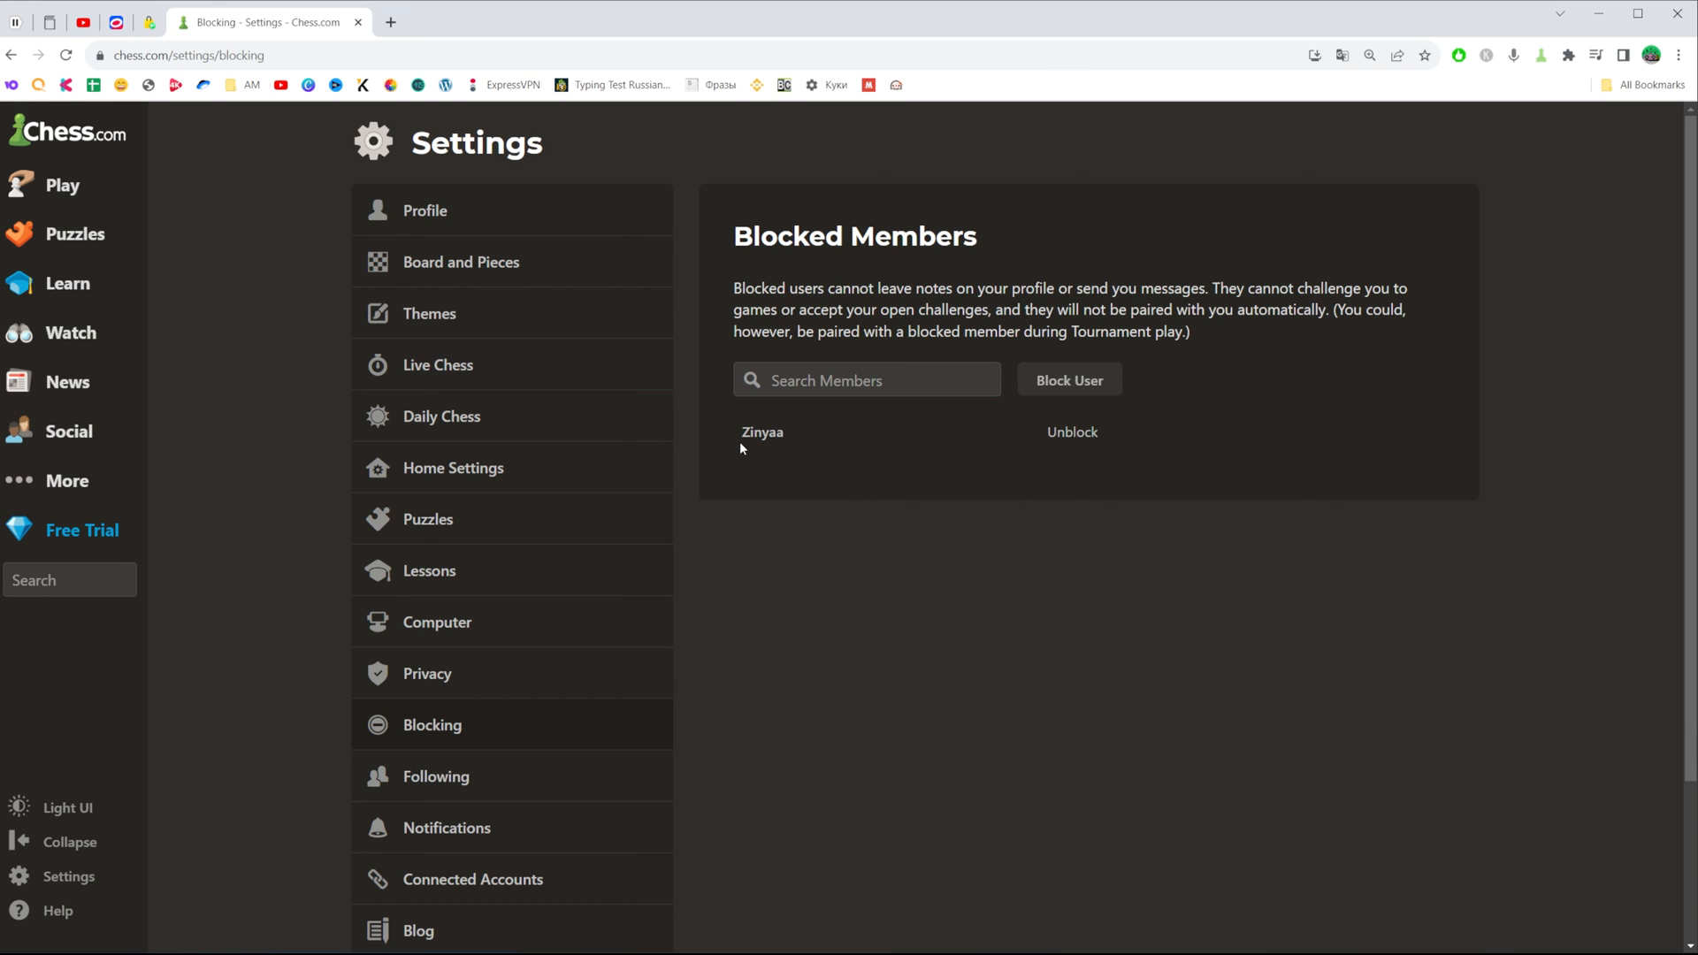
{"action": "mouse_move", "coordinate": [1095, 474]}
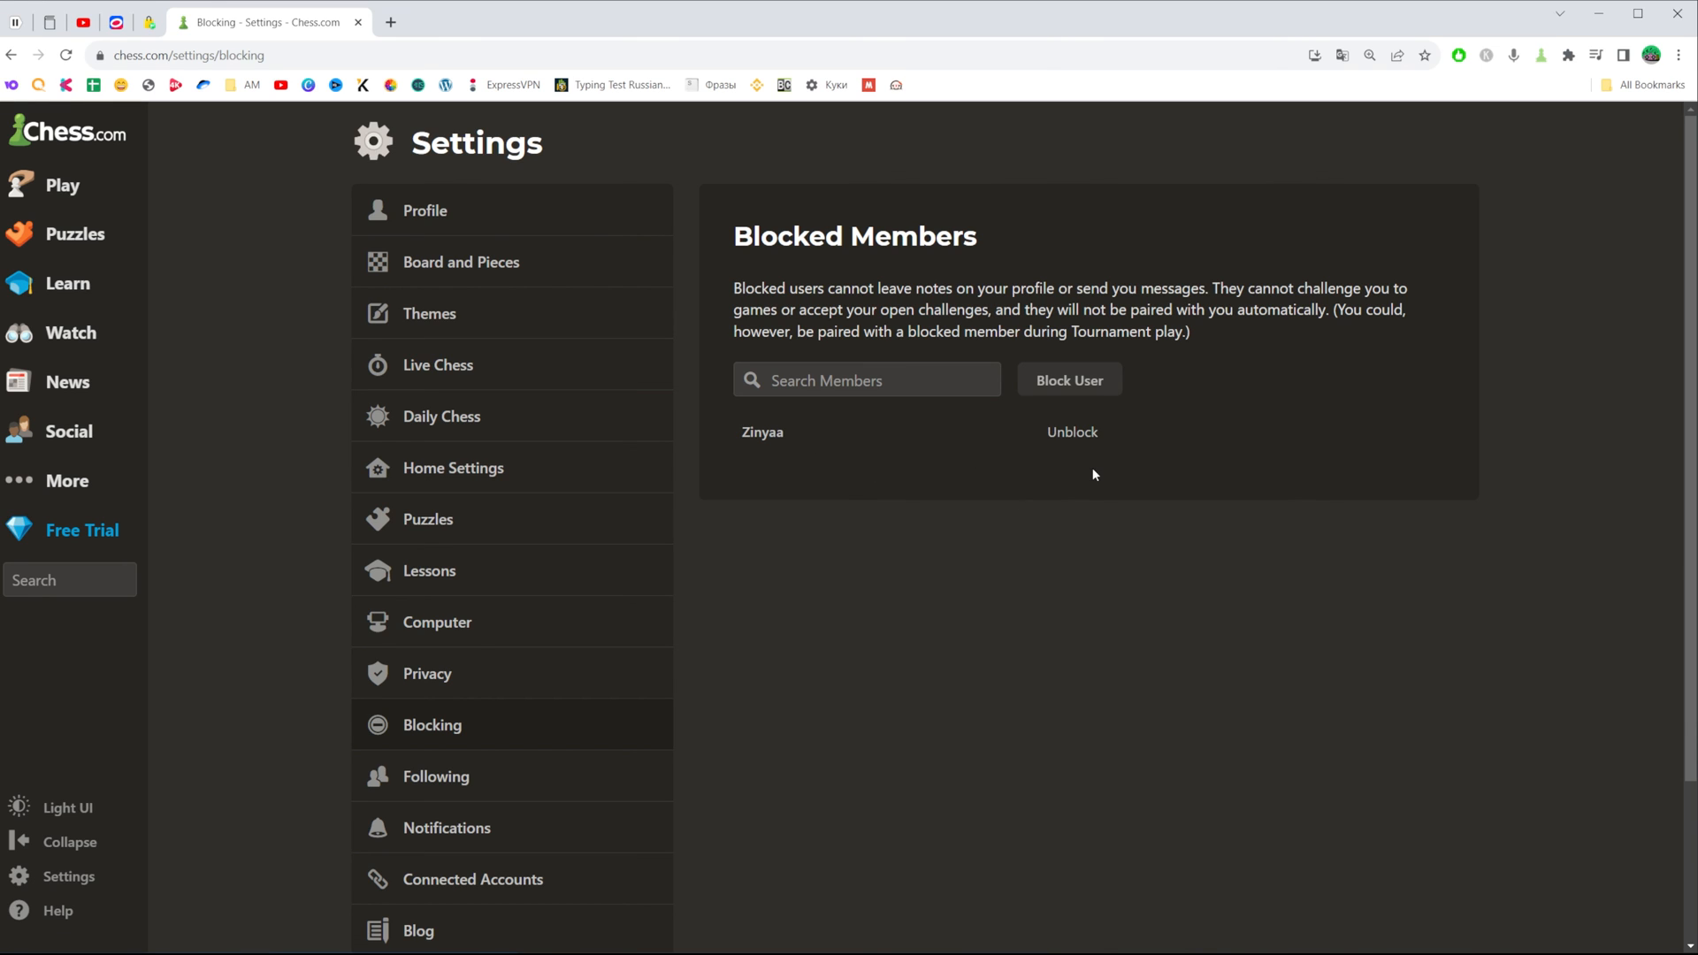
{"action": "mouse_move", "coordinate": [1073, 421]}
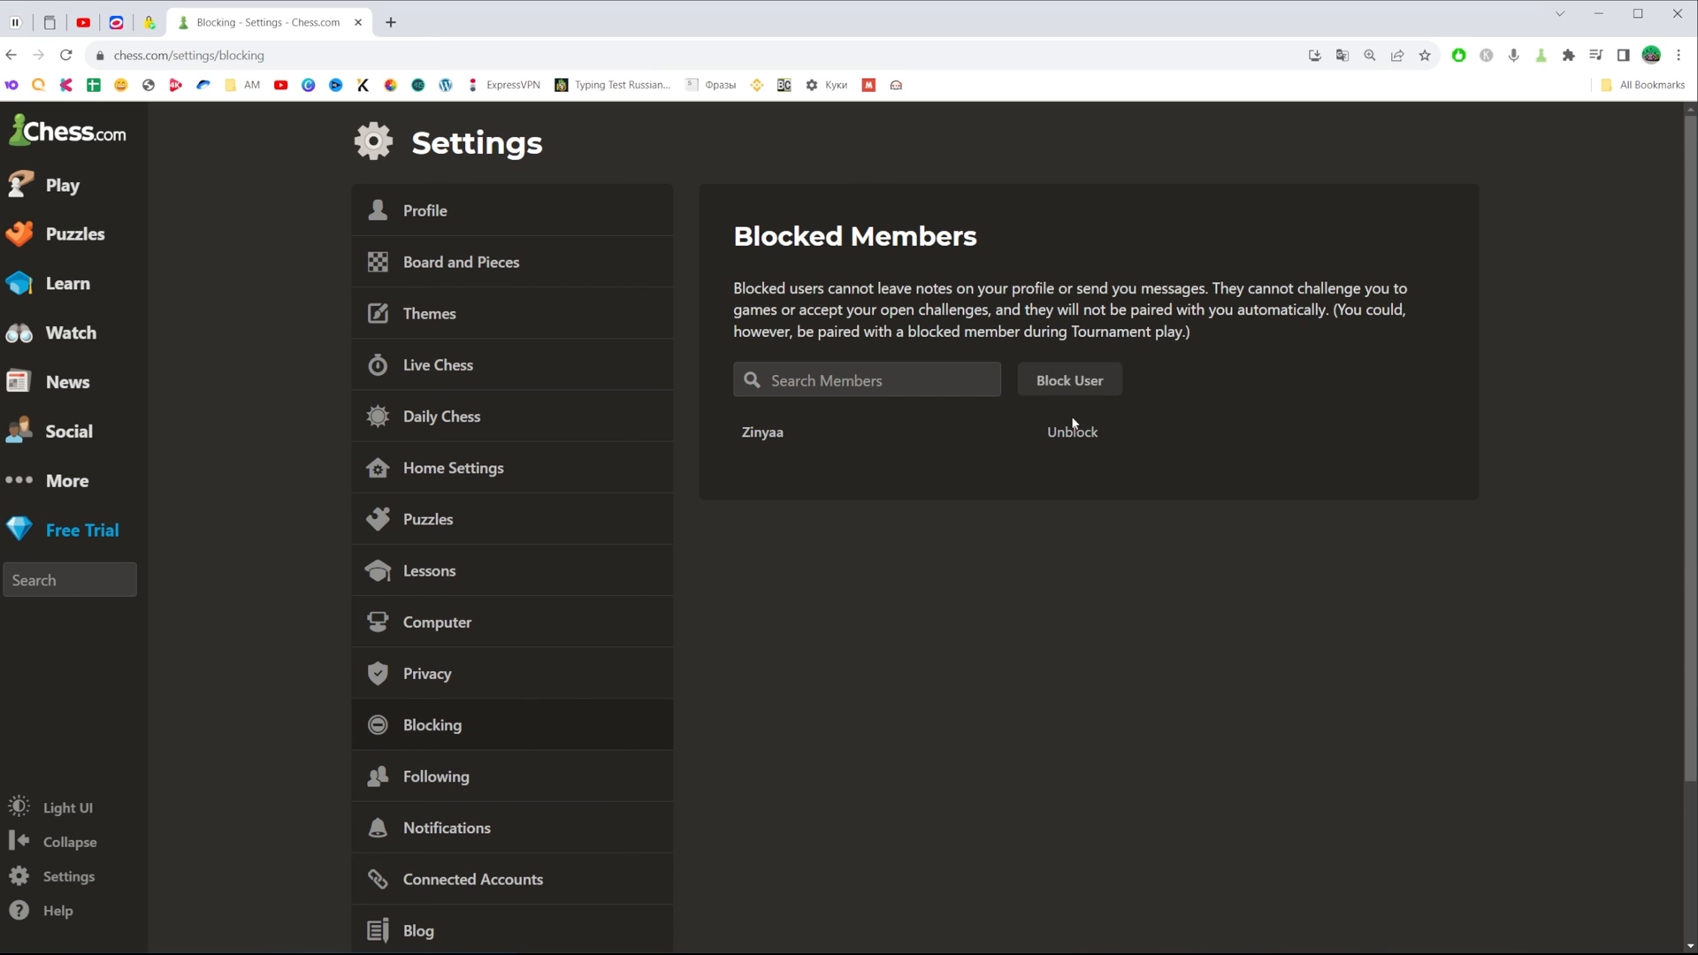
{"action": "mouse_move", "coordinate": [1058, 442]}
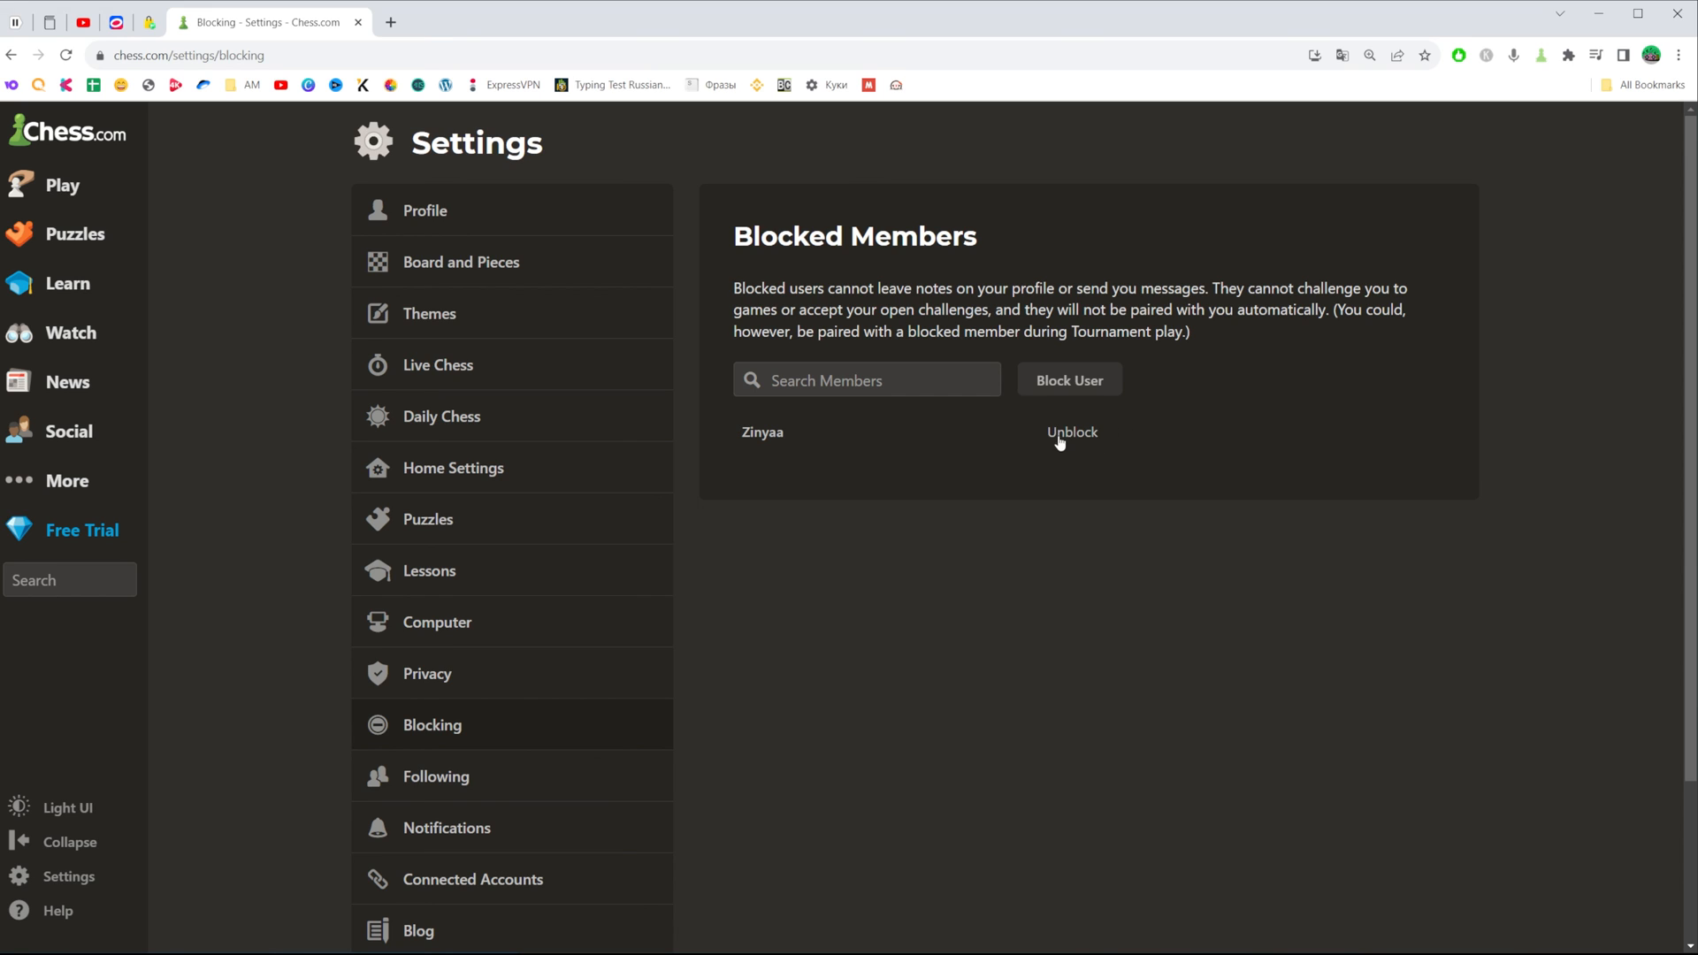
{"action": "left_click", "coordinate": [1072, 431]}
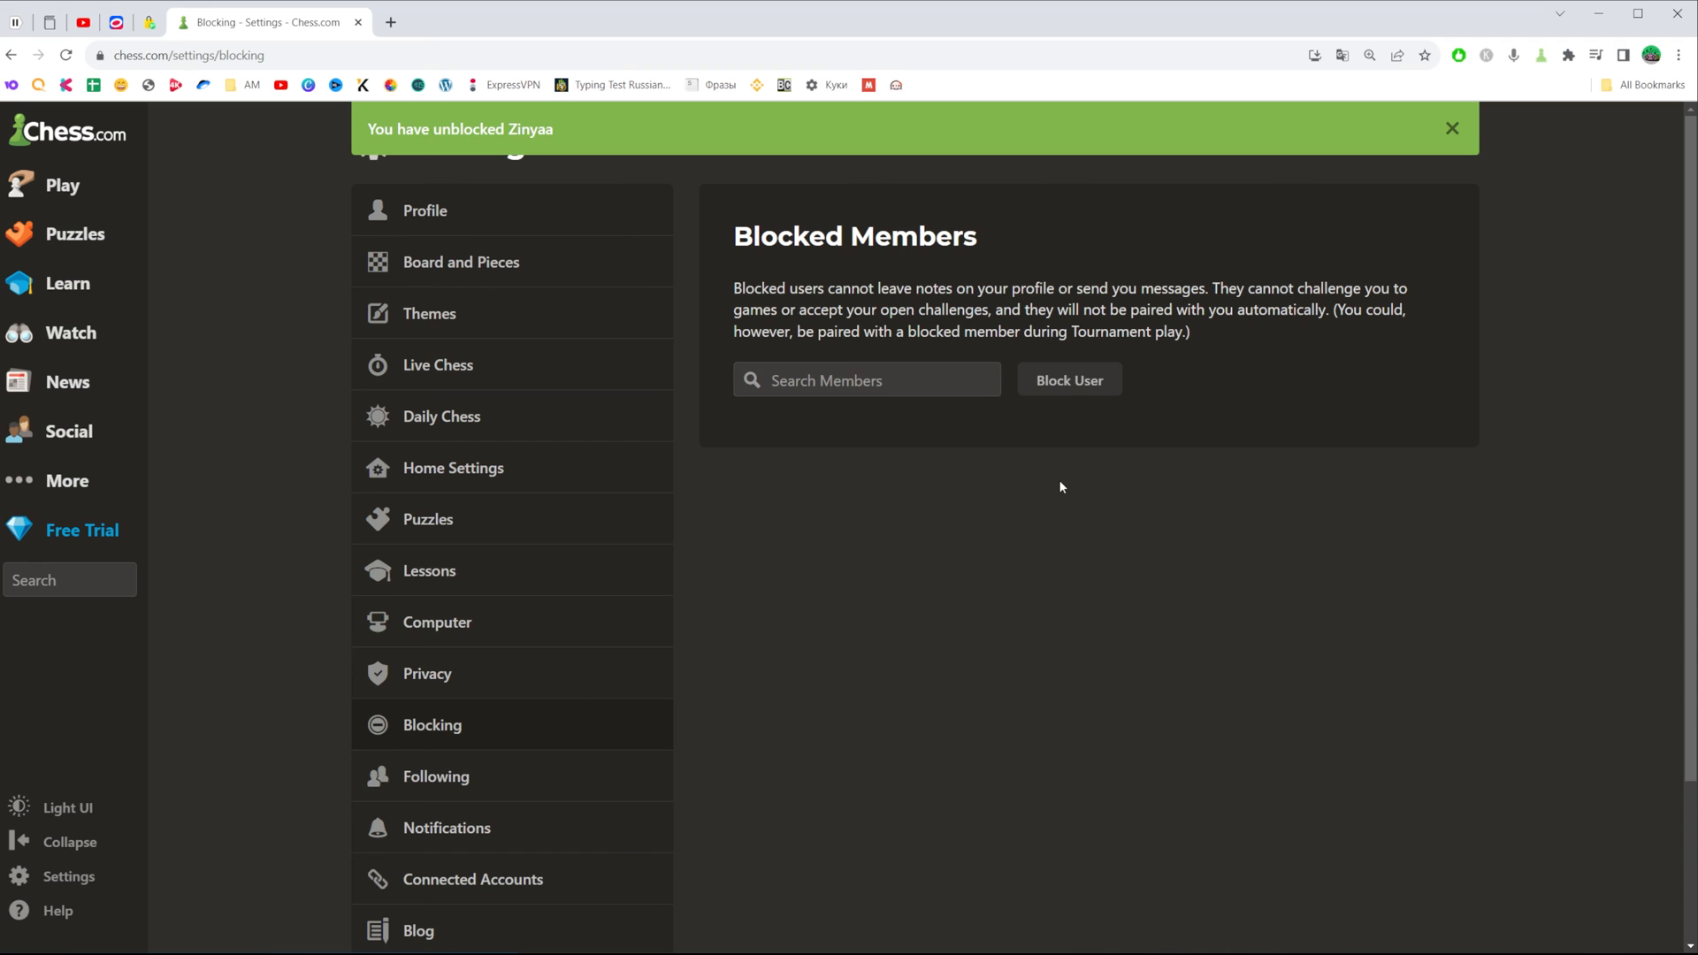